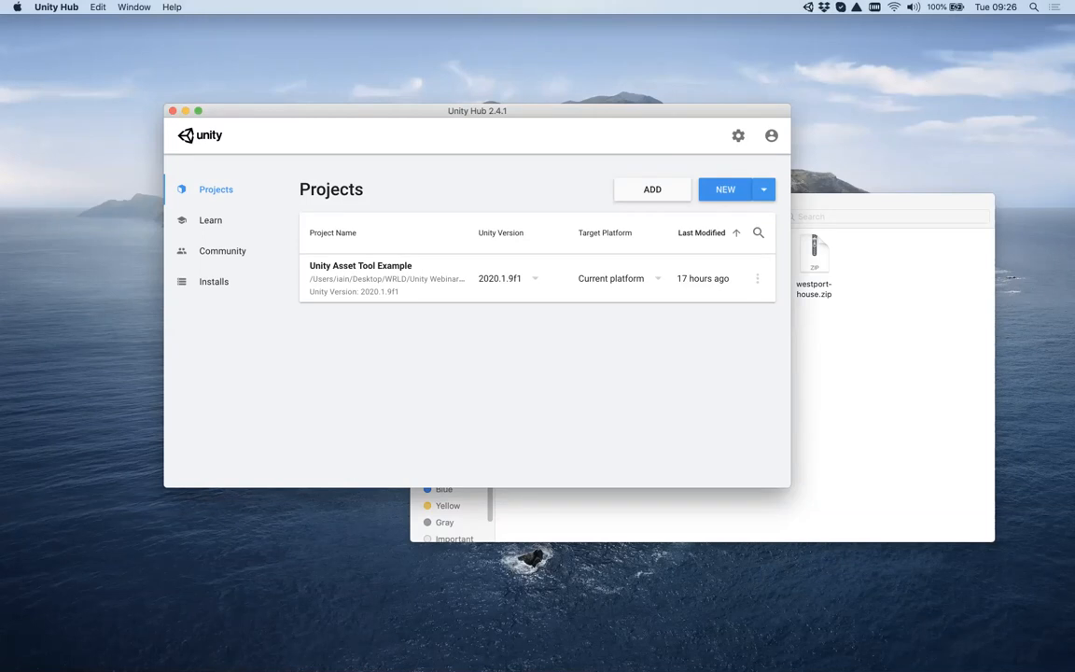
Create a new 3D project named Flight Simulator from Unity Hub
{"action": "left_click", "coordinate": [724, 190]}
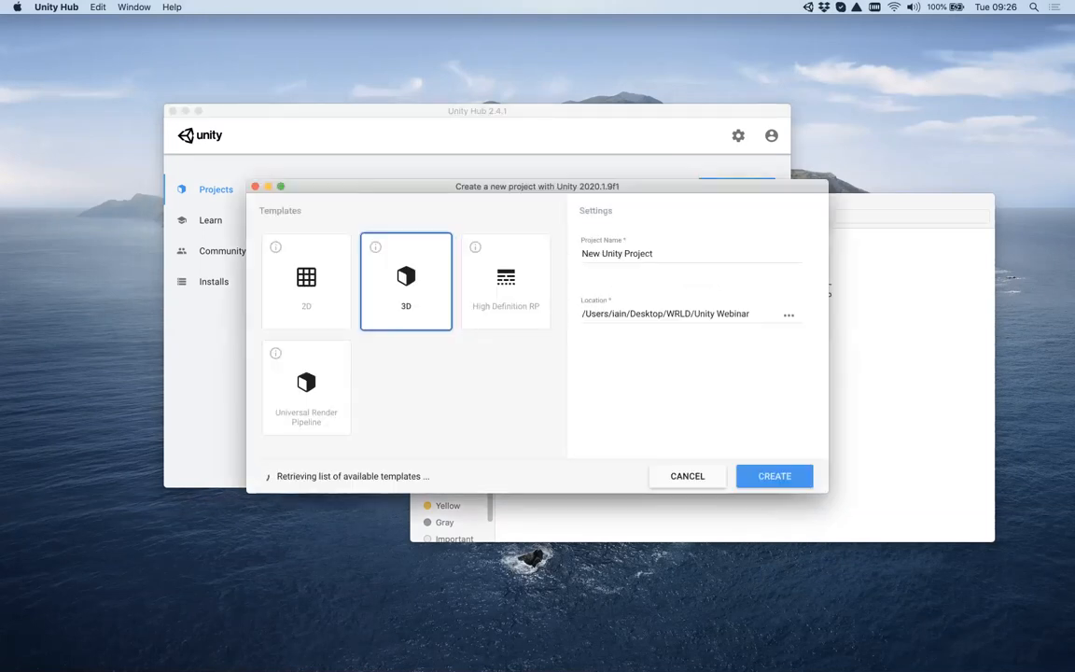
{"action": "left_click", "coordinate": [616, 253]}
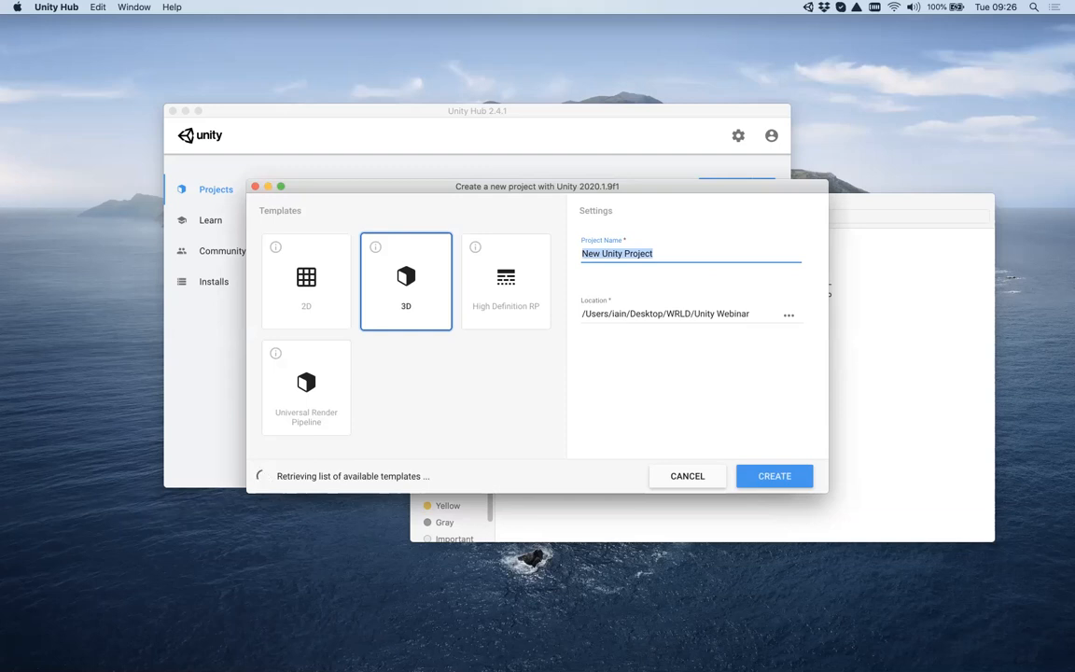
{"action": "type", "text": "Flight Sim"}
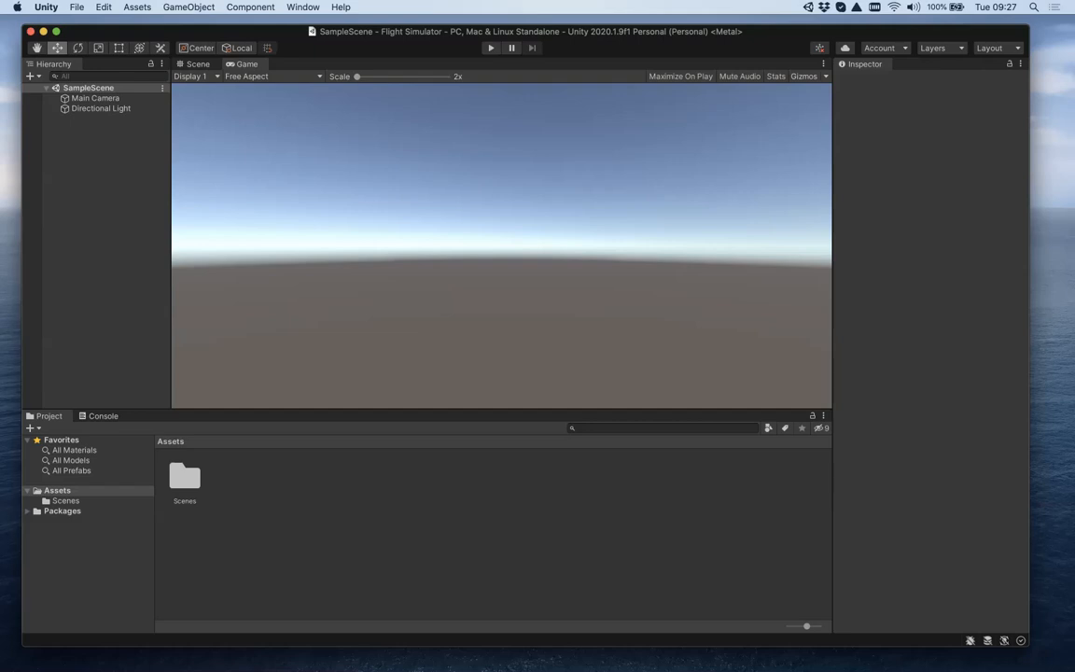
Import the wrld.unity.sdk custom package with all files, answering the Shadow Distance prompt
{"action": "left_click", "coordinate": [130, 8]}
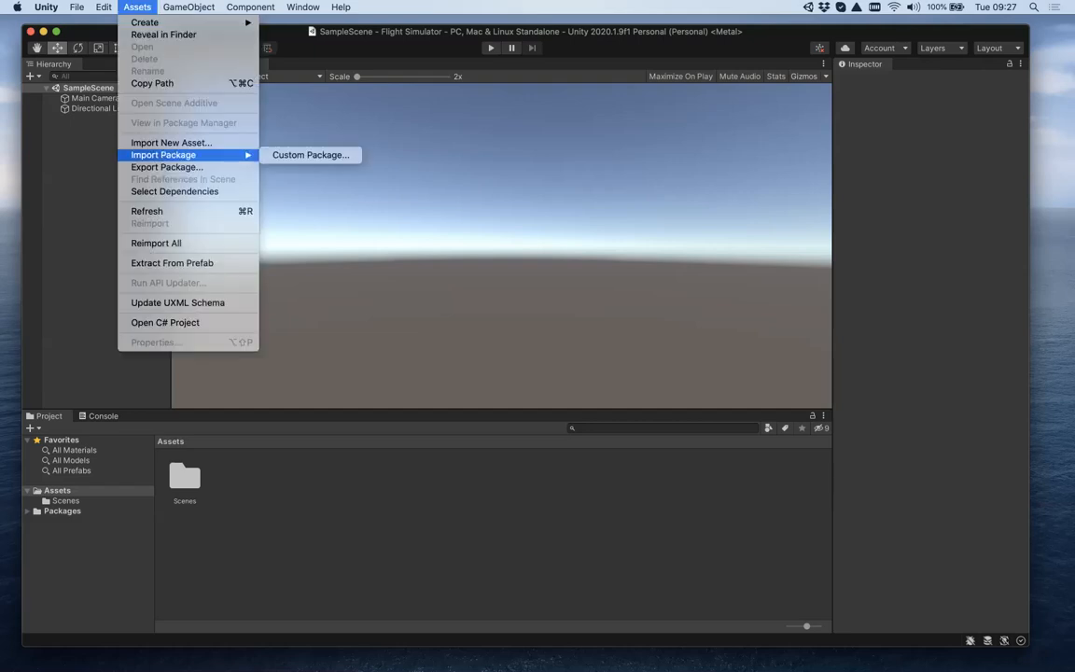
{"action": "left_click", "coordinate": [309, 153]}
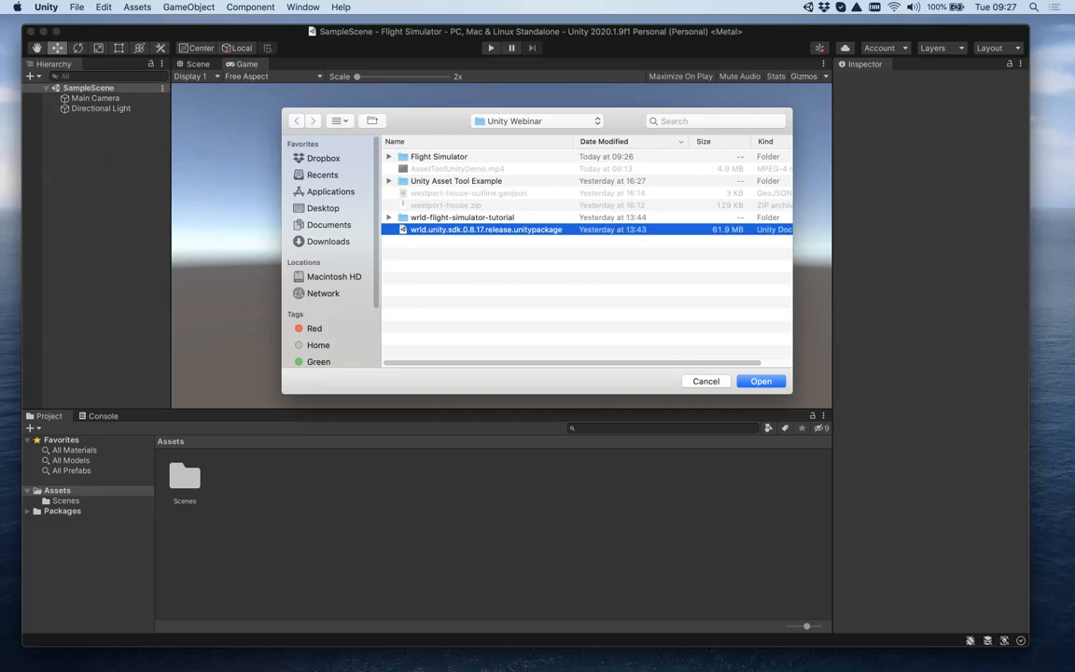
{"action": "left_click", "coordinate": [761, 380]}
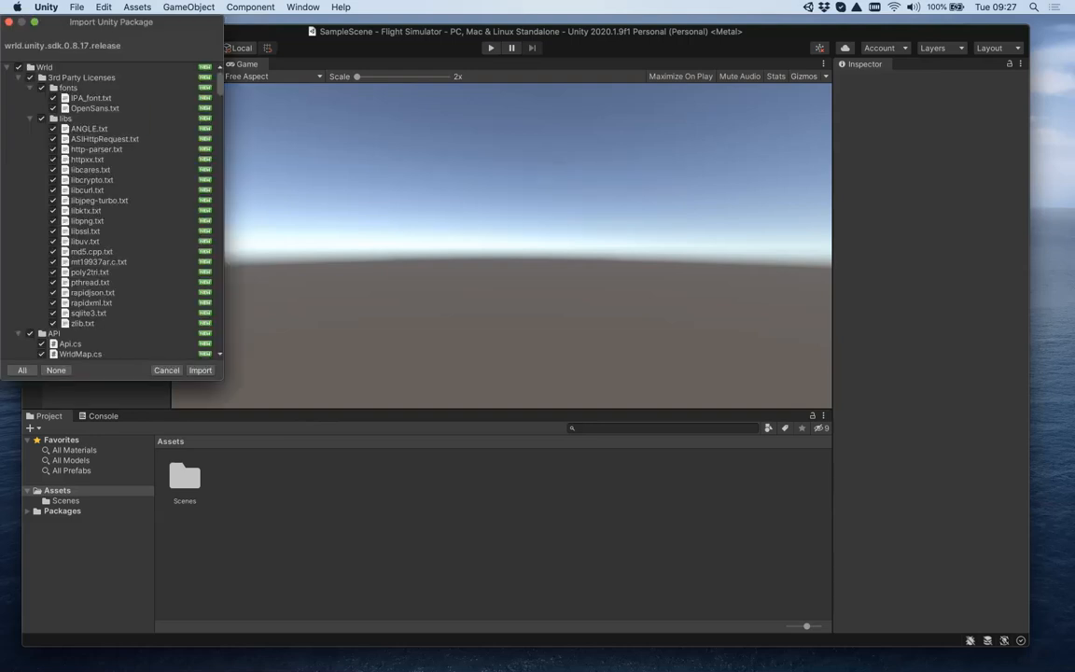
{"action": "left_click", "coordinate": [199, 369]}
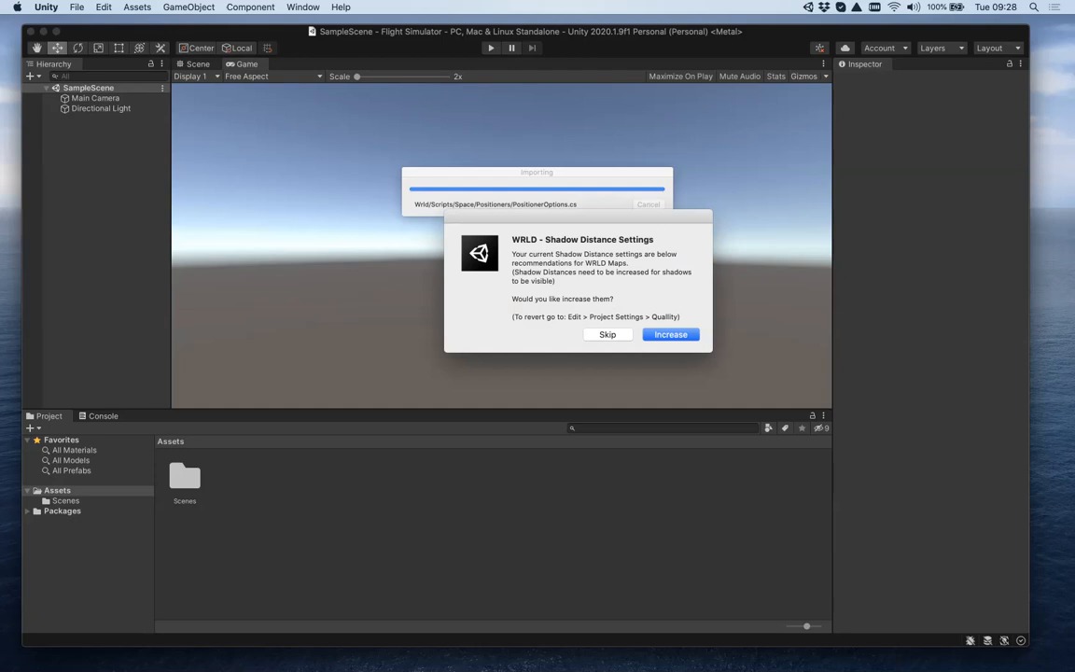
{"action": "left_click", "coordinate": [670, 335]}
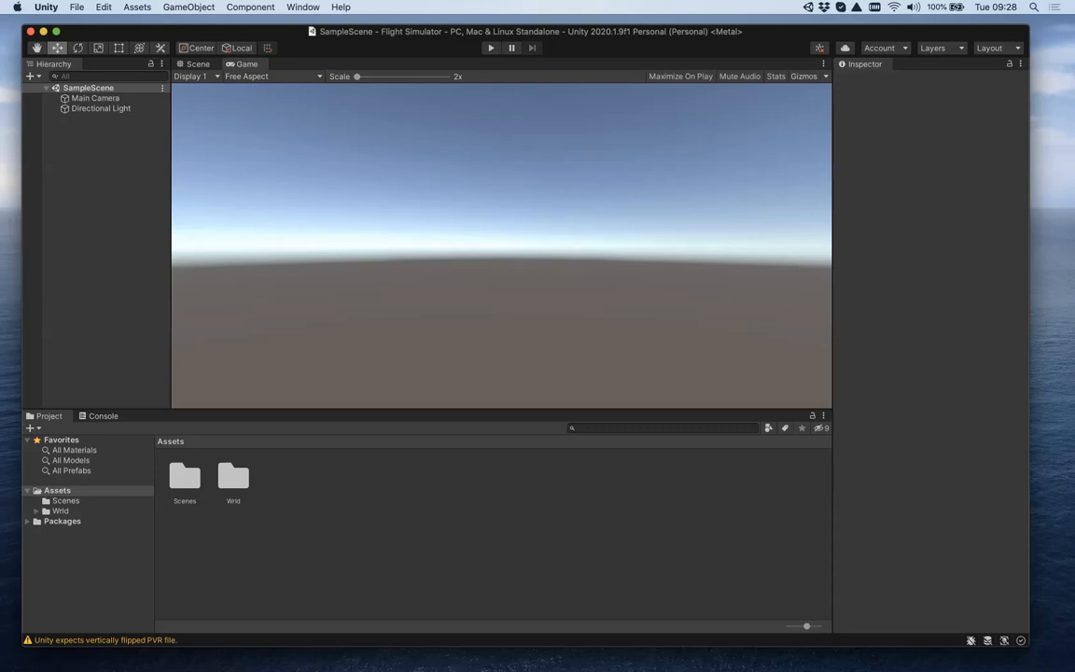
Load the Wrld UnityWorldSpace sample scene and select its WrldMap object
{"action": "double_click", "coordinate": [231, 478]}
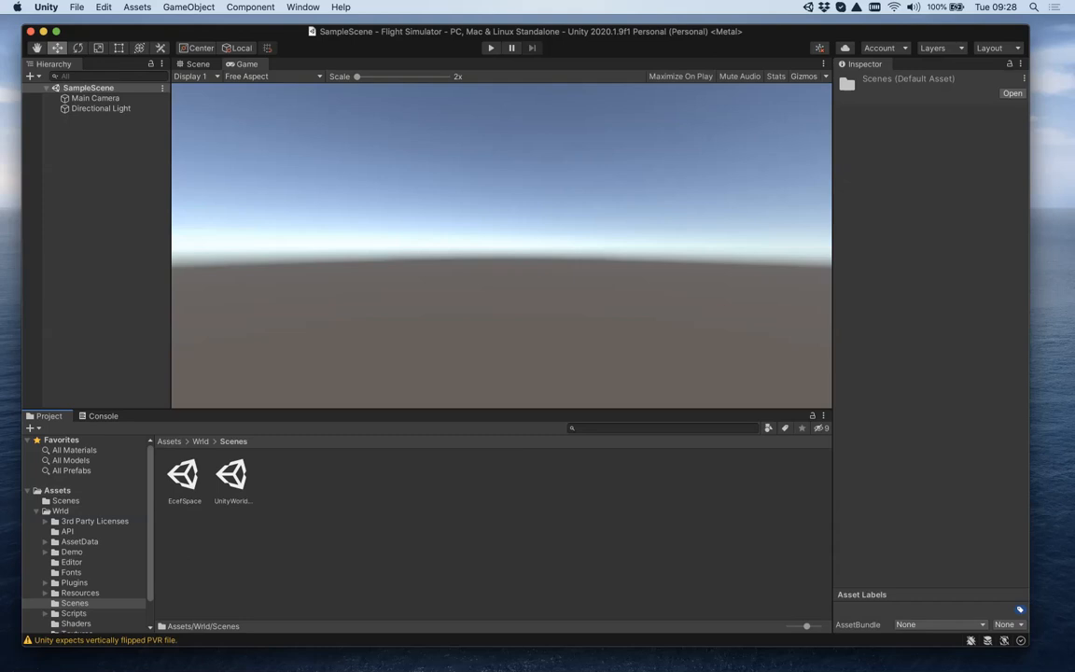
{"action": "double_click", "coordinate": [233, 476]}
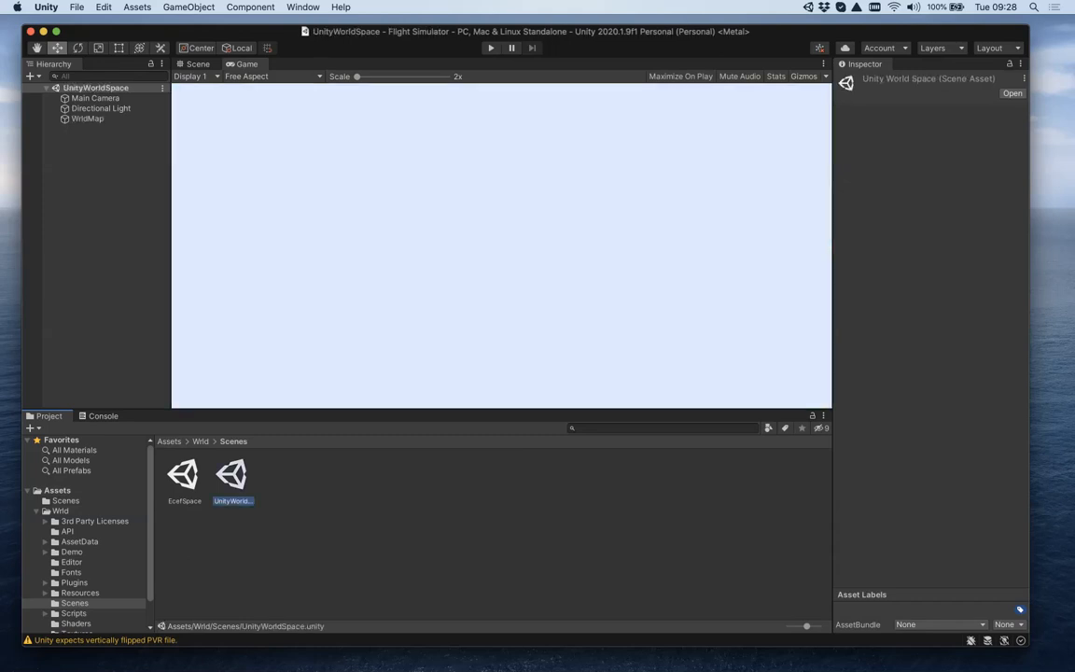
{"action": "left_click", "coordinate": [86, 119]}
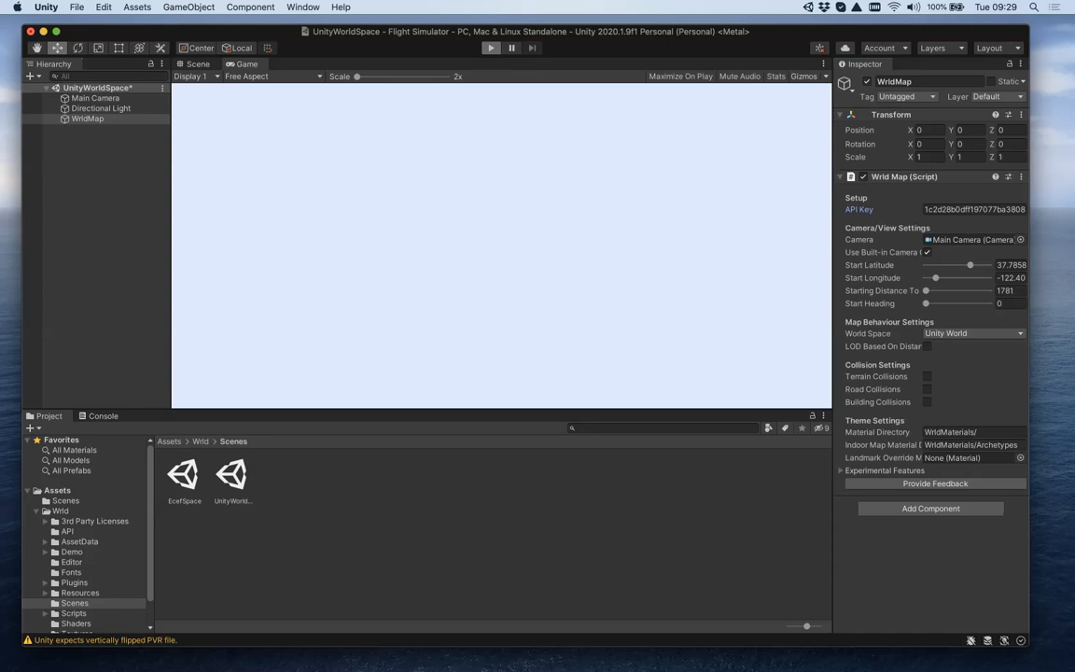
{"action": "left_click", "coordinate": [491, 49]}
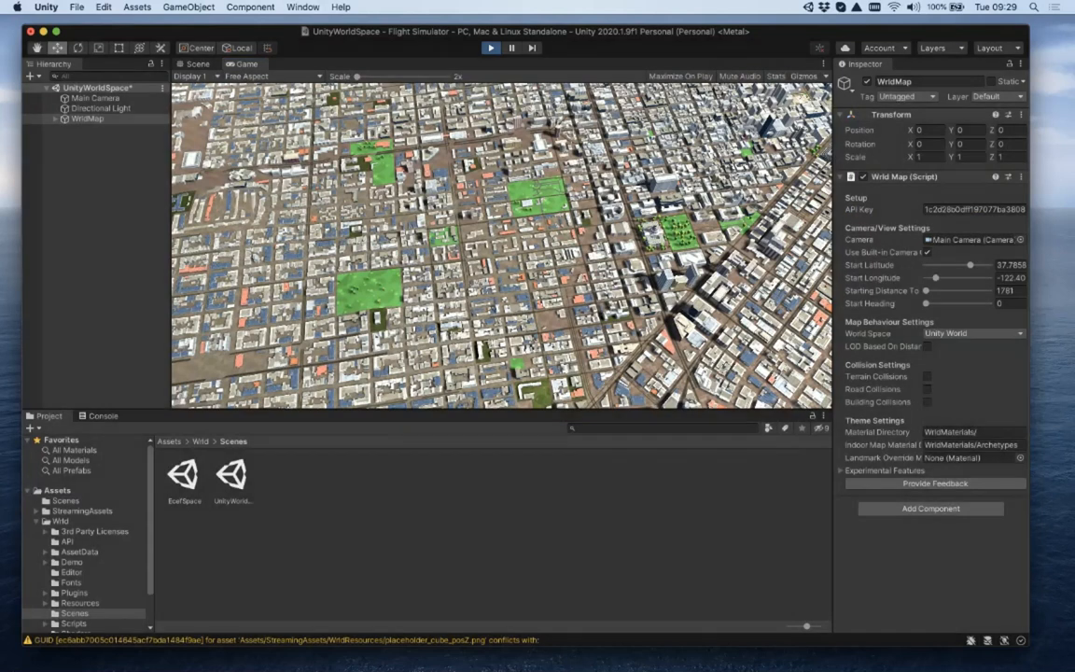
{"action": "left_click", "coordinate": [481, 53]}
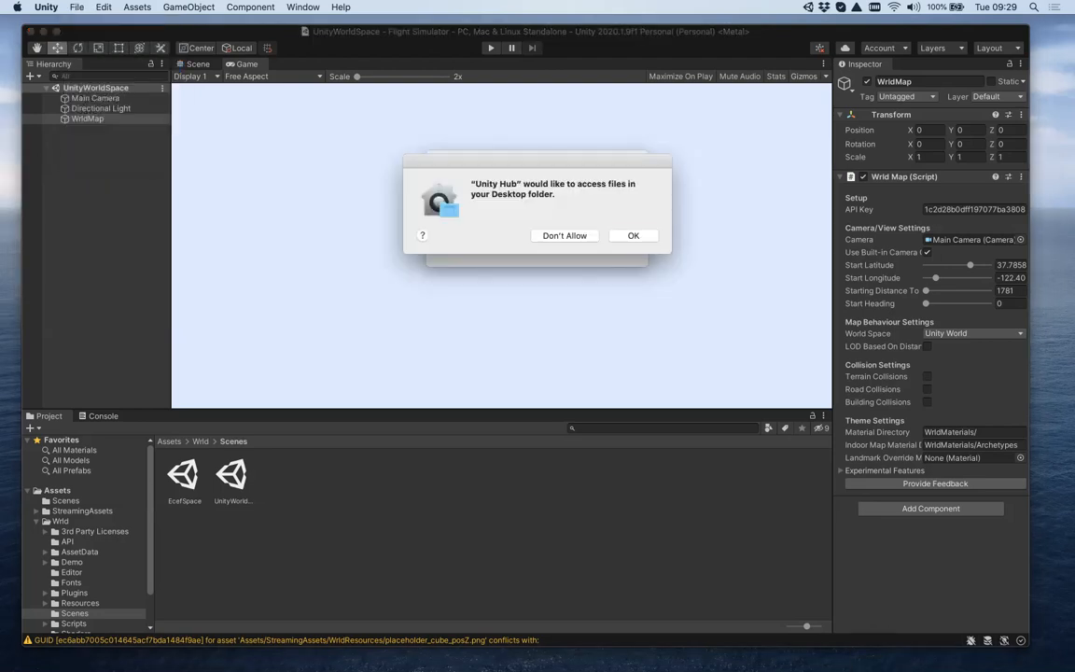
Dismiss the file access prompt and save the scene as FlightSimulatorScene in Assets
{"action": "left_click", "coordinate": [633, 235]}
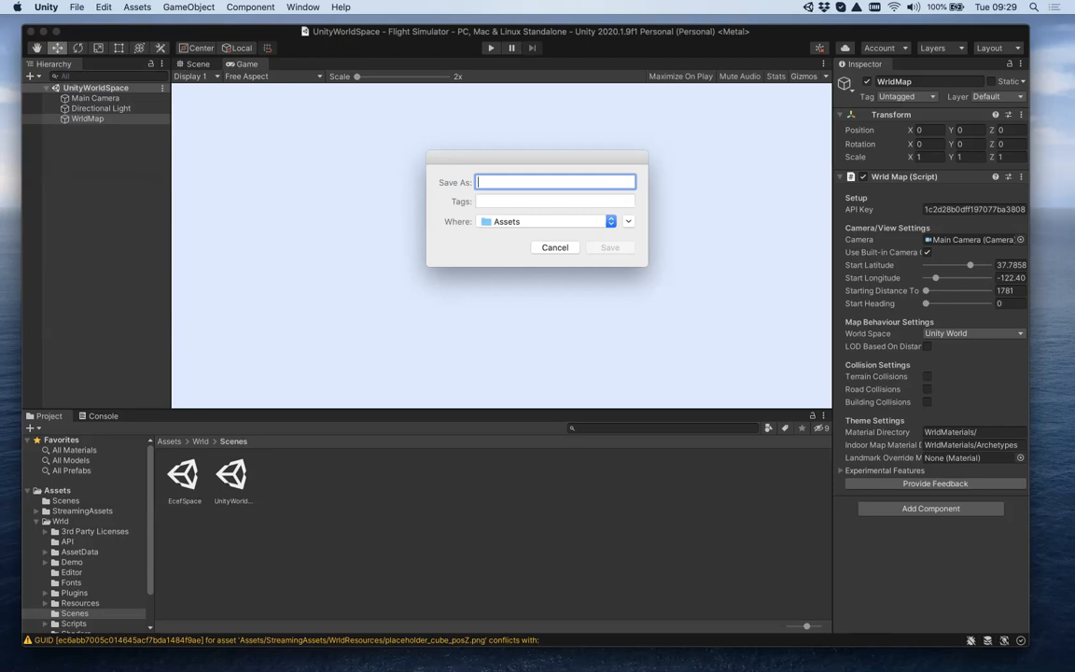
{"action": "type", "text": "FlightSimulatorScene"}
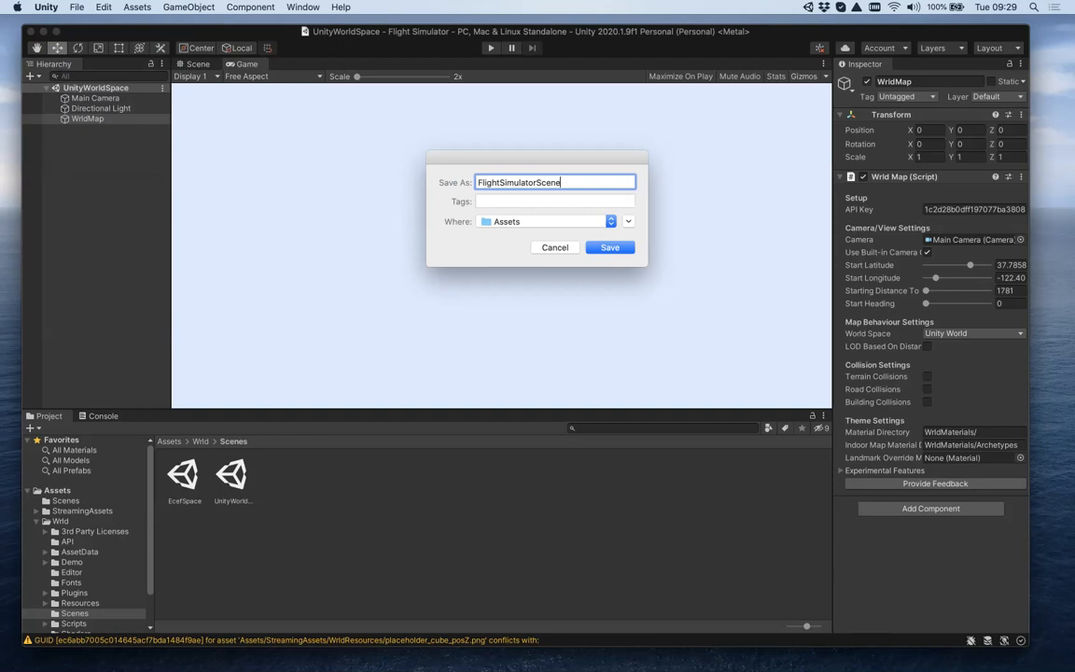
{"action": "left_click", "coordinate": [610, 247]}
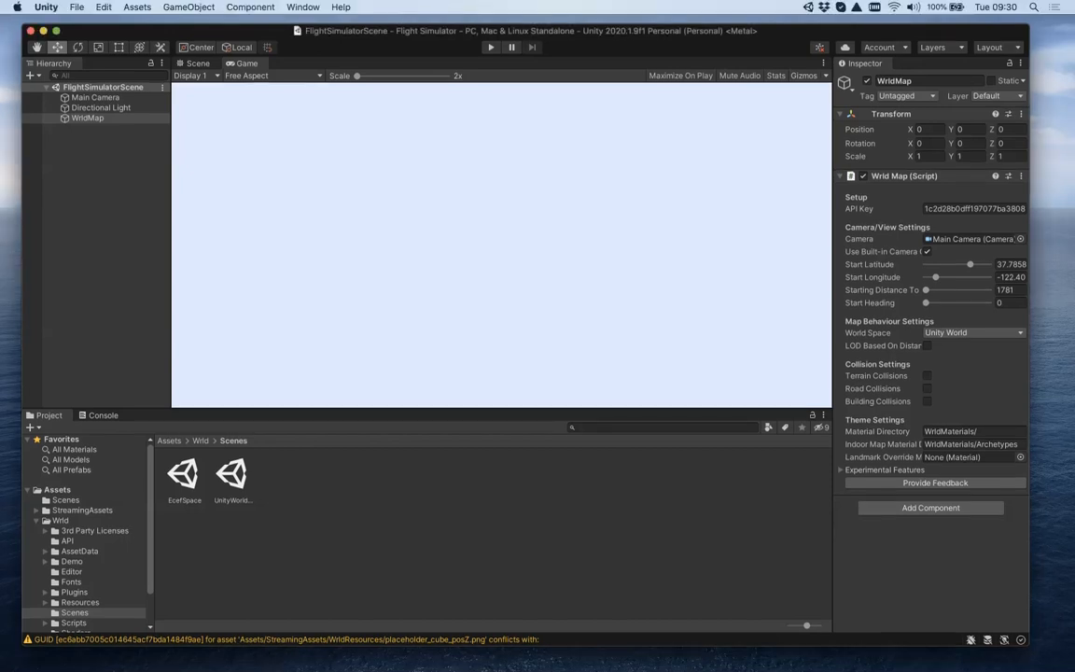
Import SpaceJet.DAE from the wrld-flight-simulator-tutorial model folder as a new asset
{"action": "left_click", "coordinate": [140, 8]}
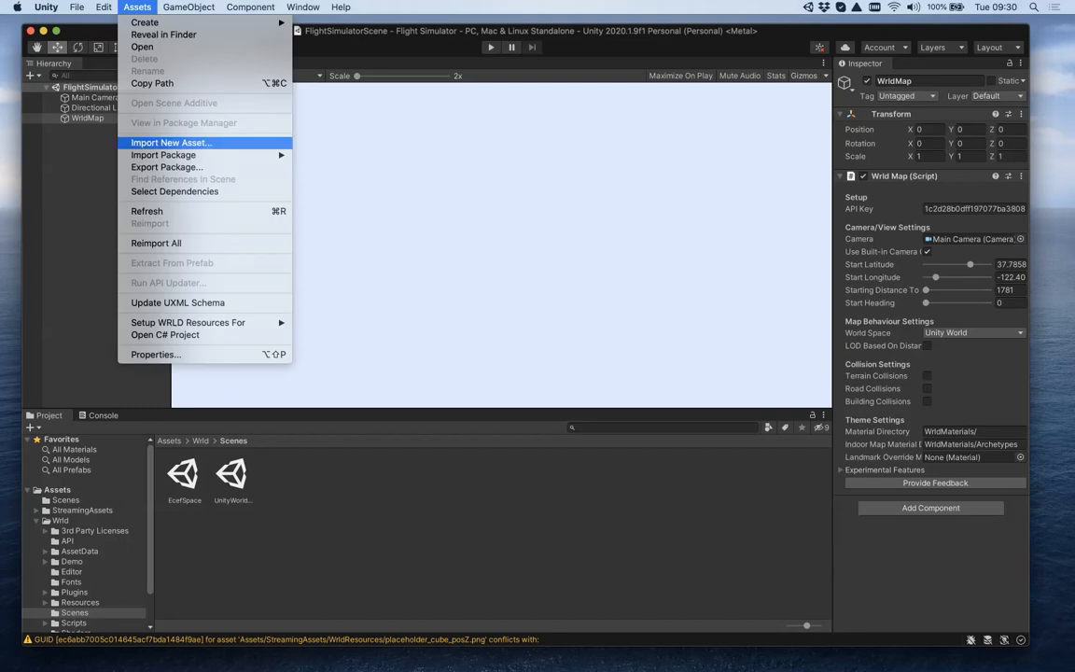
{"action": "left_click", "coordinate": [172, 142]}
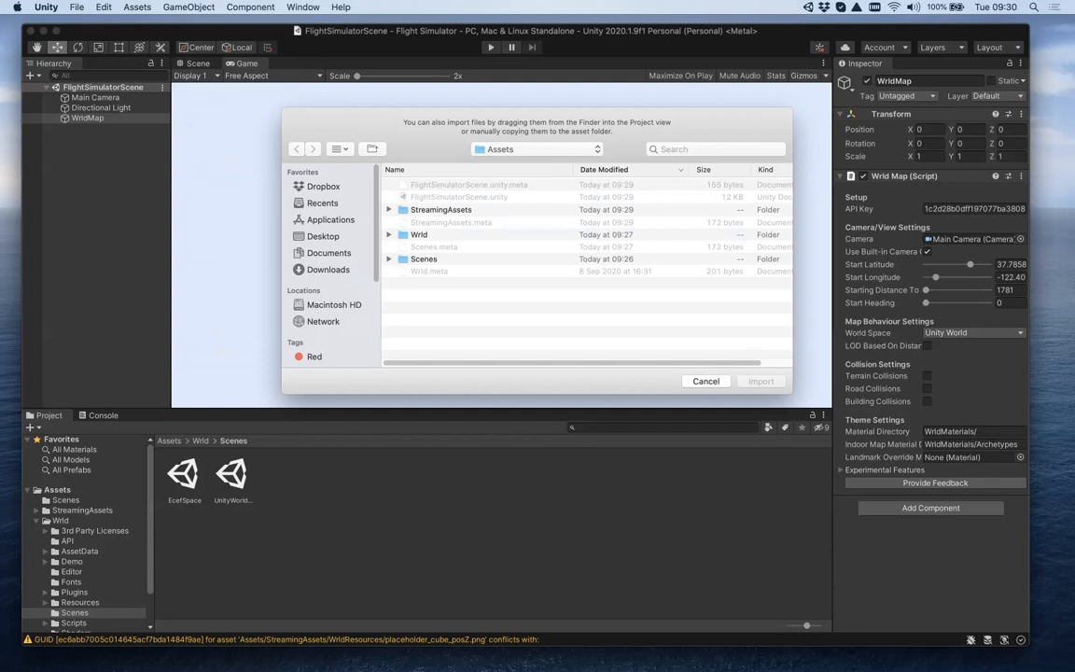
{"action": "left_click", "coordinate": [534, 150]}
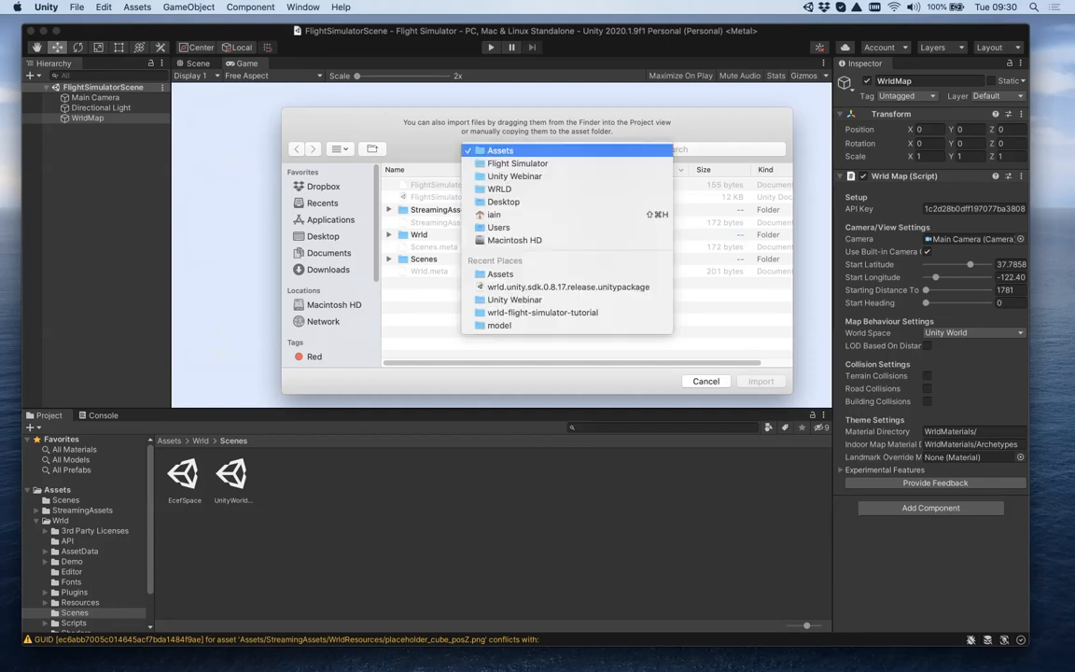
{"action": "left_click", "coordinate": [515, 175]}
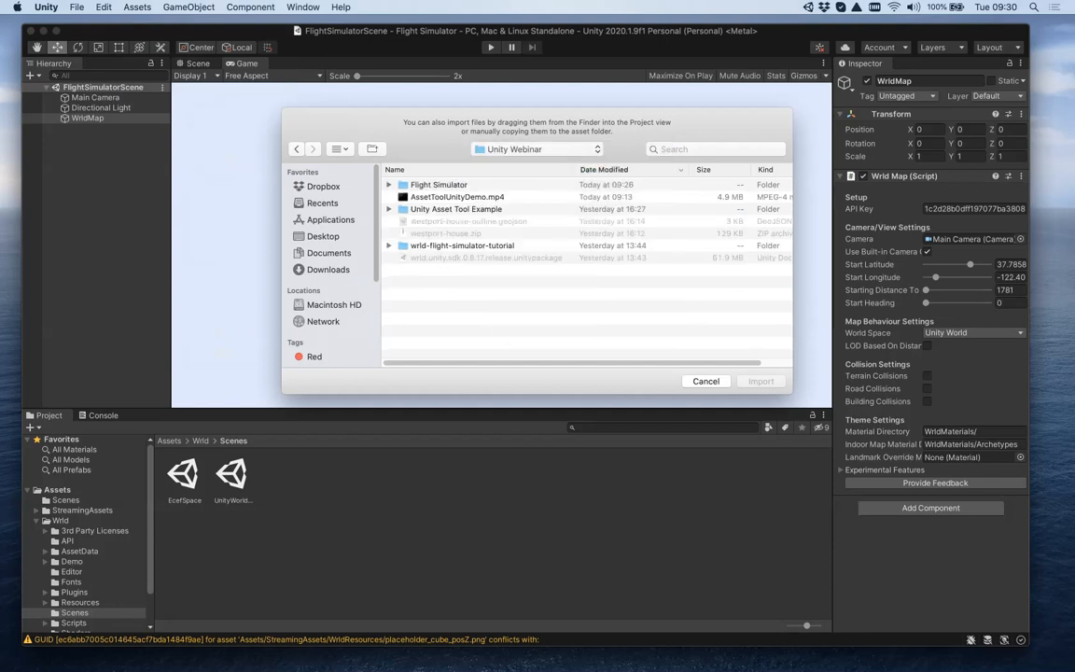
{"action": "left_click", "coordinate": [390, 247]}
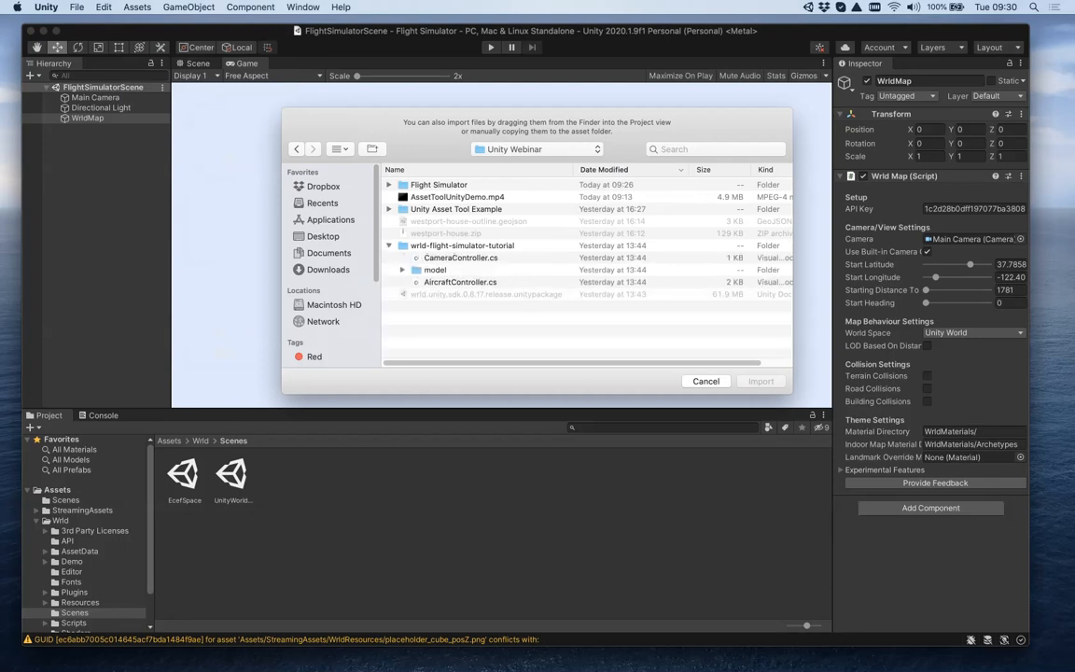
{"action": "left_click", "coordinate": [403, 268]}
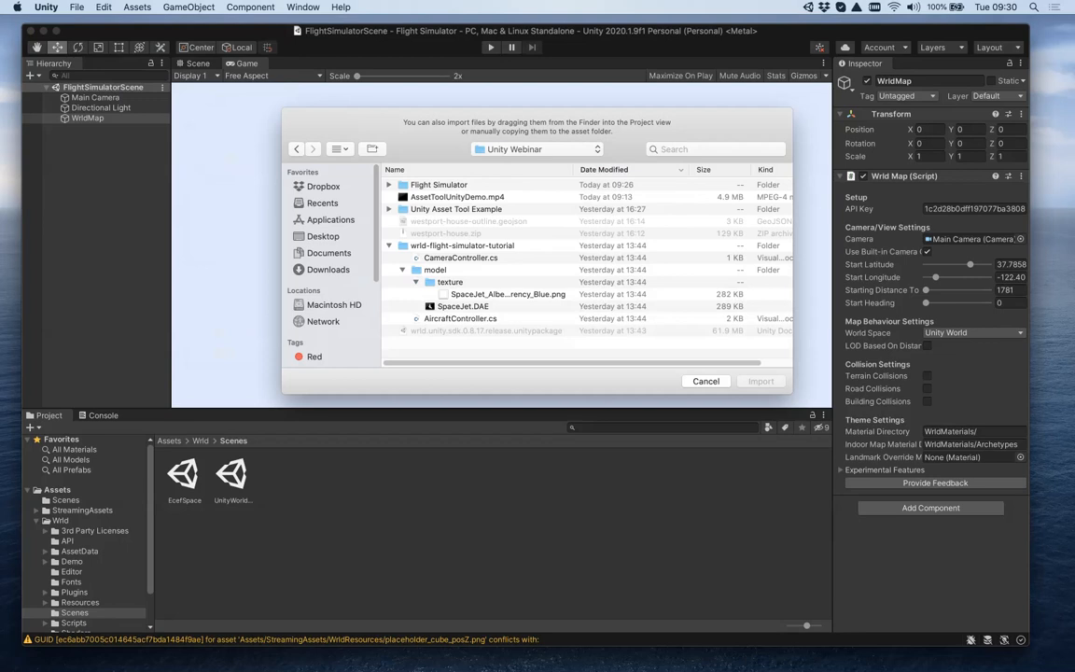
{"action": "left_click", "coordinate": [463, 306]}
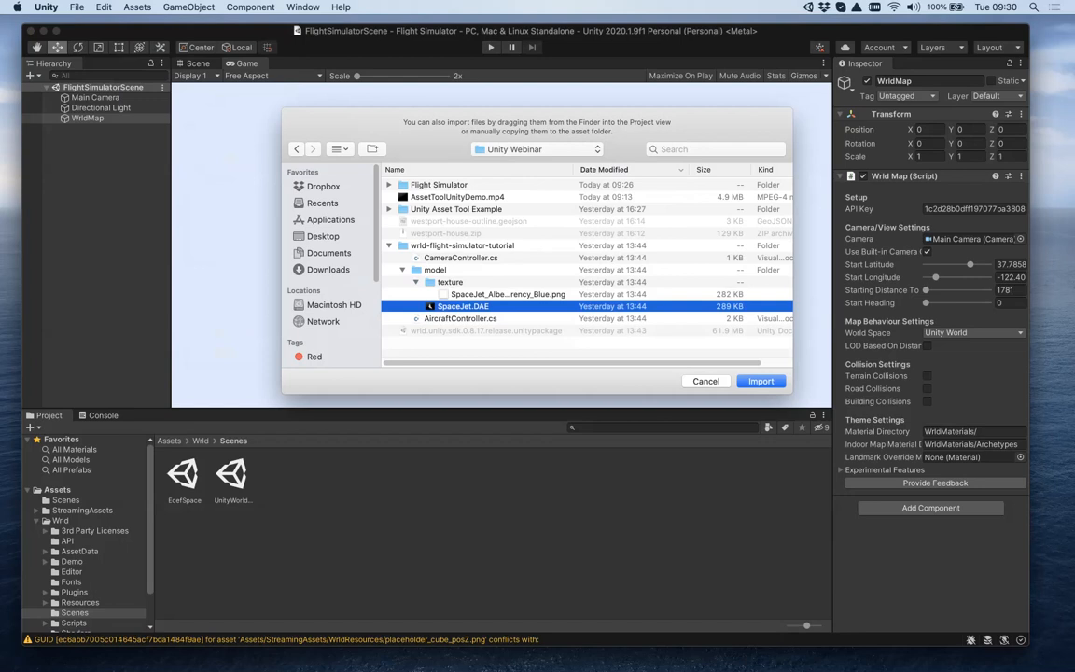
{"action": "left_click", "coordinate": [761, 381]}
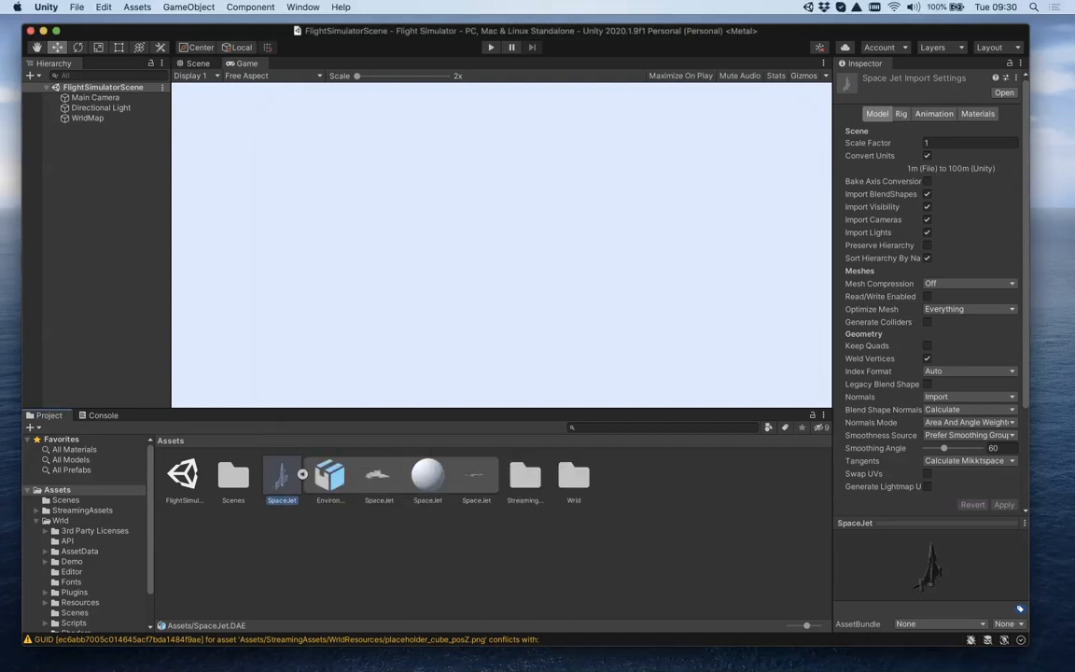
Place the SpaceJet model in the scene as Aircraft at Y 500, Z -500 with scale 5
{"action": "left_click", "coordinate": [476, 476]}
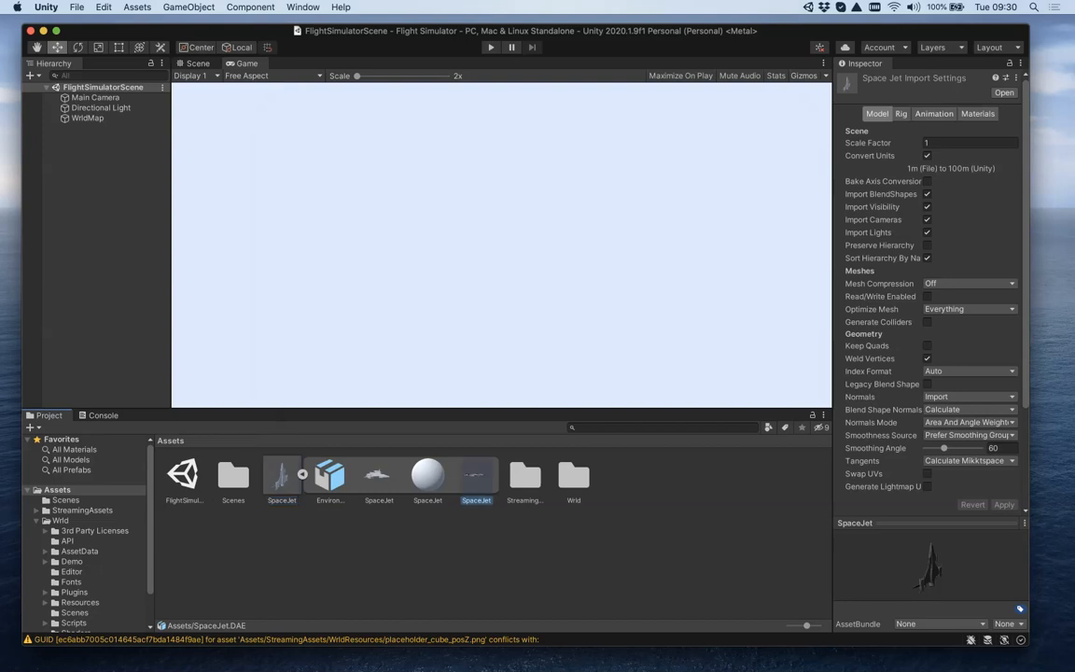
{"action": "left_click", "coordinate": [280, 478]}
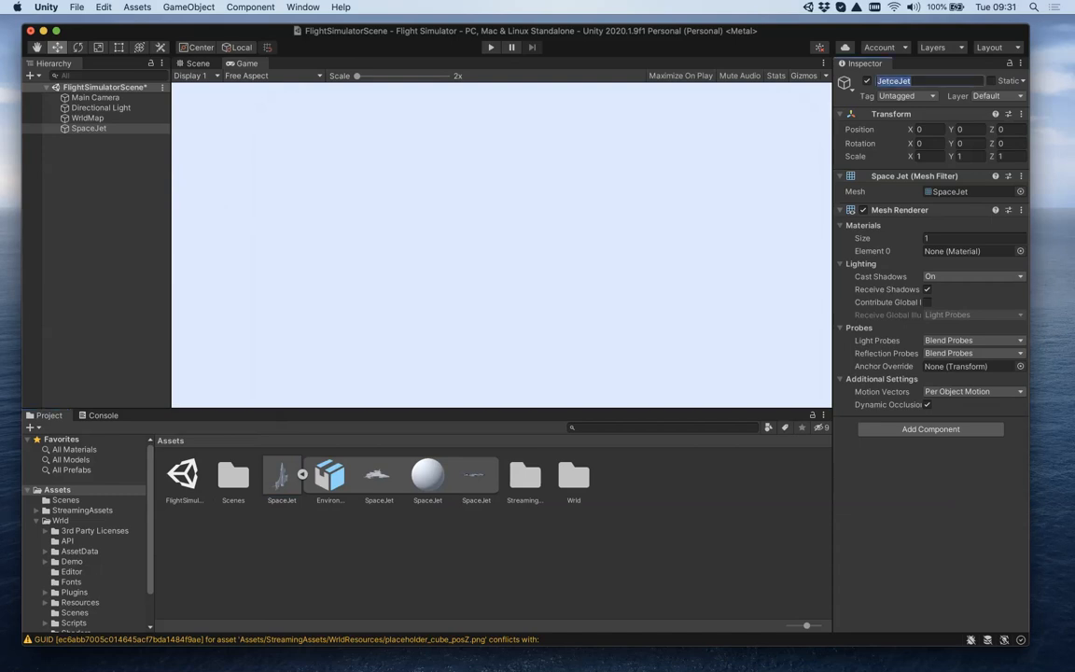
{"action": "type", "text": "A"}
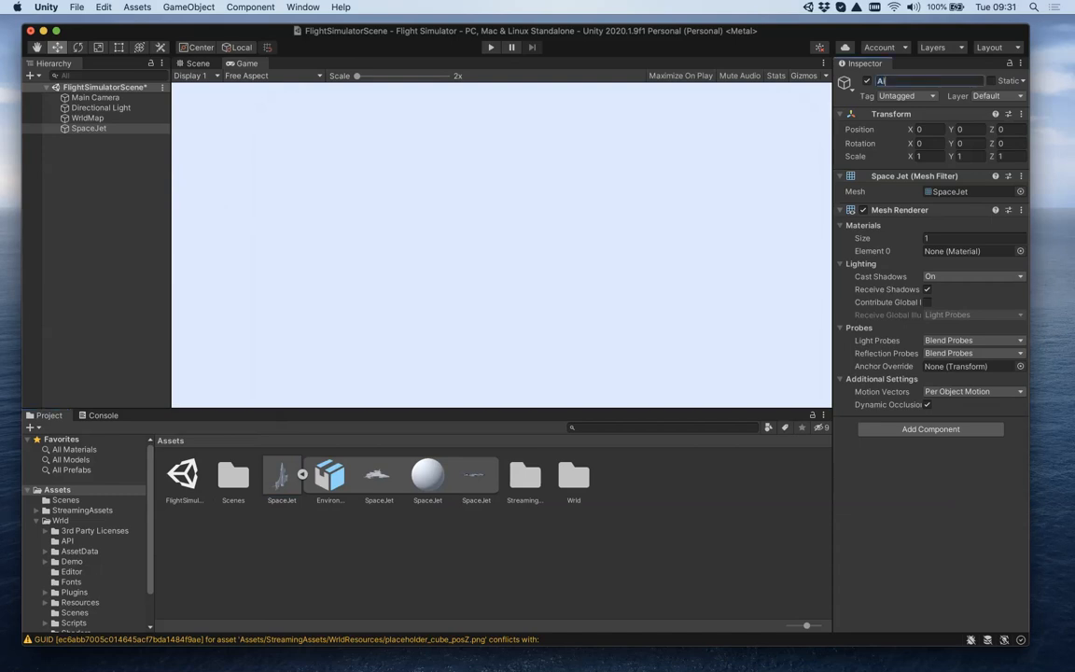
{"action": "type", "text": "Aircraft"}
{"action": "left_click", "coordinate": [967, 129]}
{"action": "type", "text": "500"}
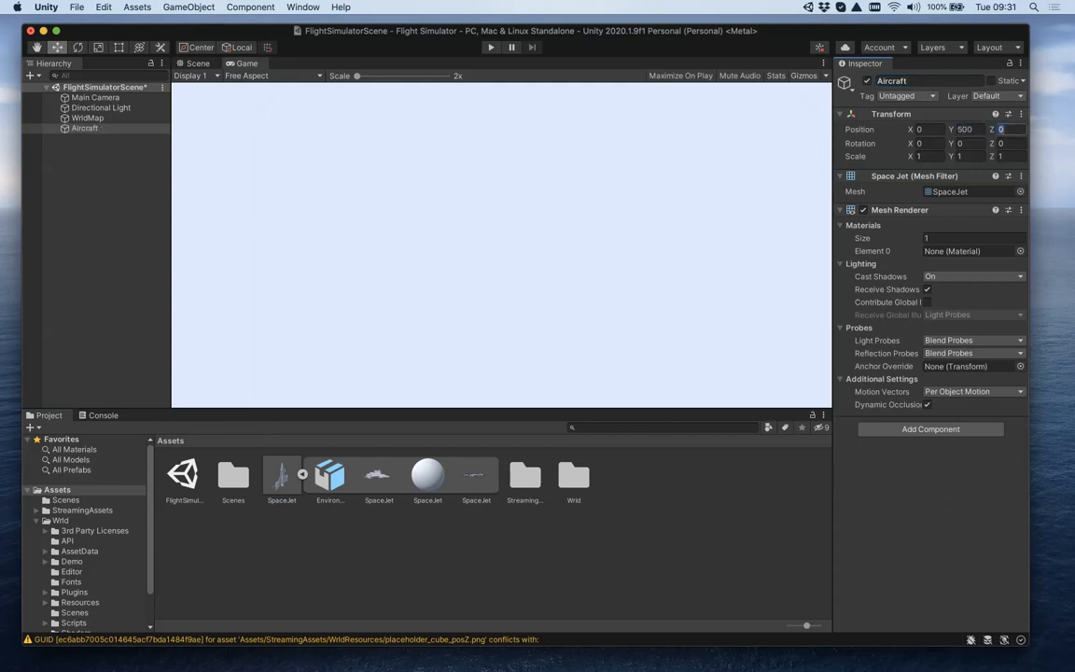
{"action": "type", "text": "-500"}
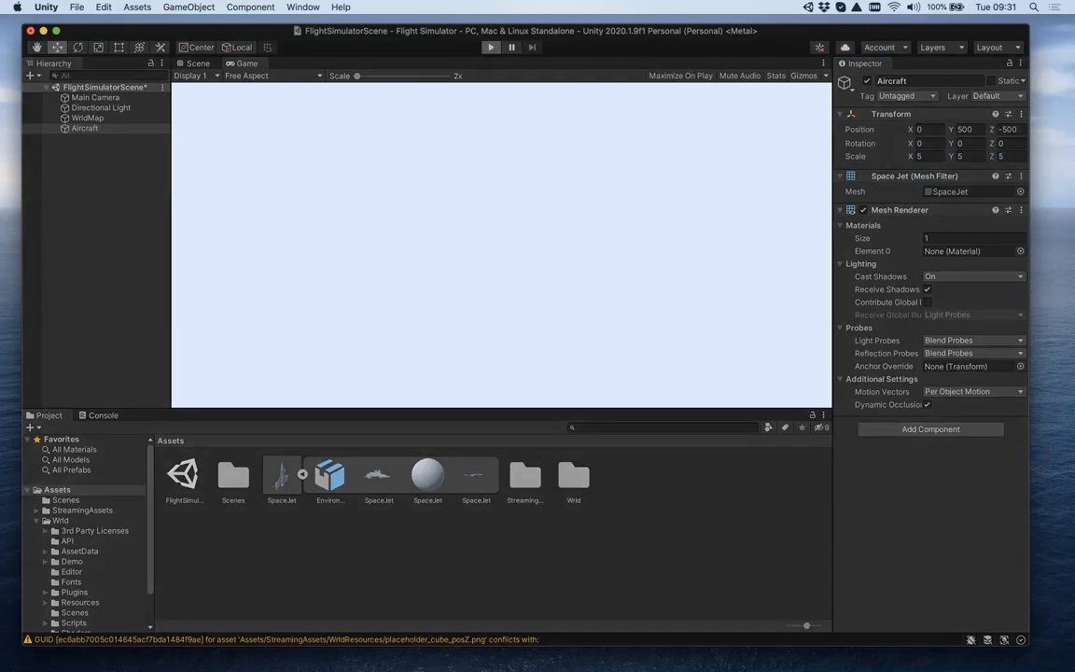
{"action": "left_click", "coordinate": [491, 48]}
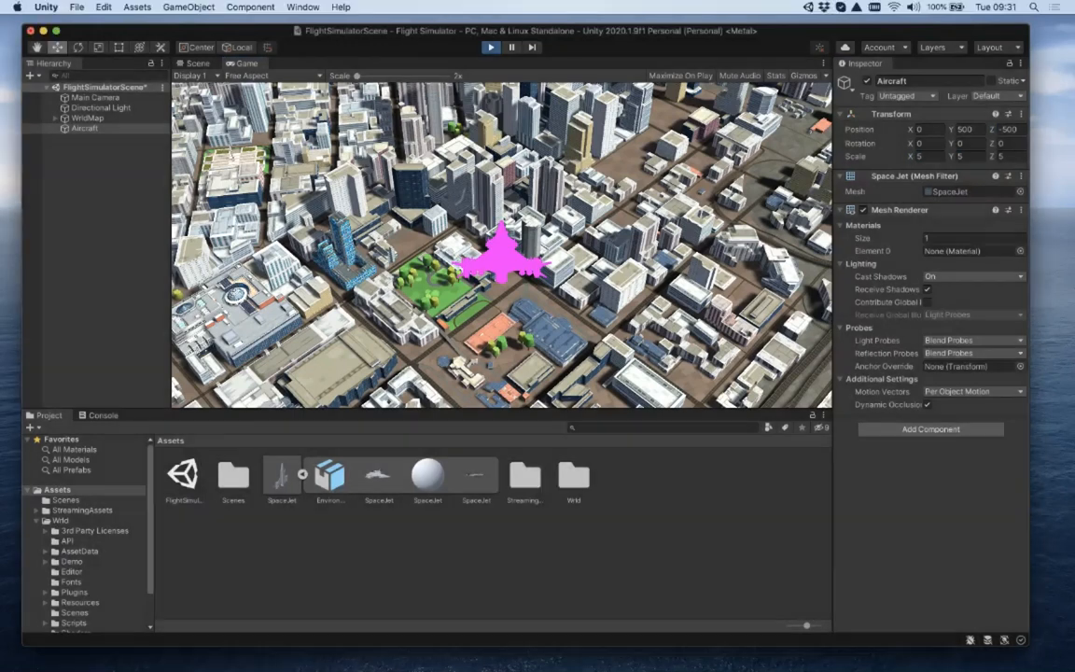
{"action": "left_click", "coordinate": [482, 49]}
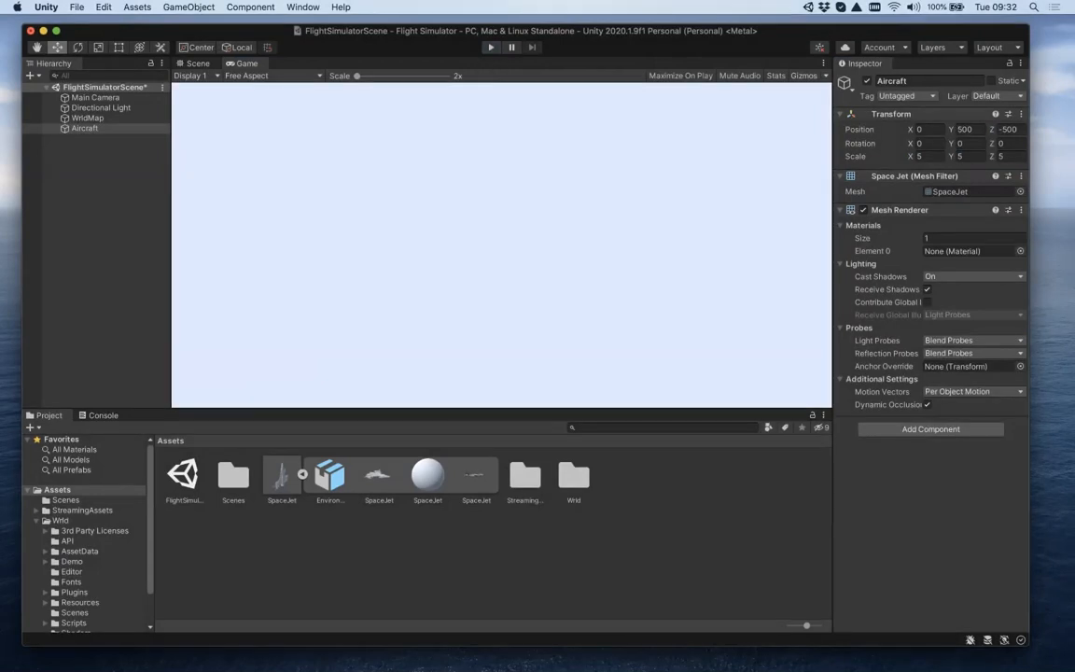
Import SpaceJet_AlbedoTransparency_Blue.png from the texture folder as a new asset
{"action": "left_click", "coordinate": [135, 7]}
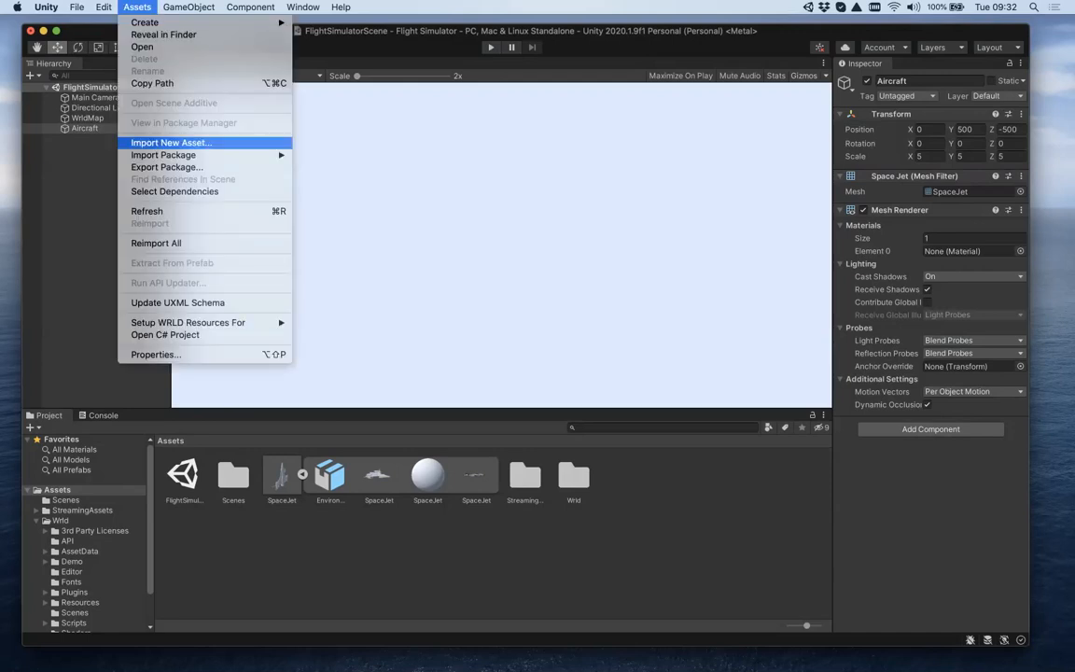
{"action": "left_click", "coordinate": [172, 142]}
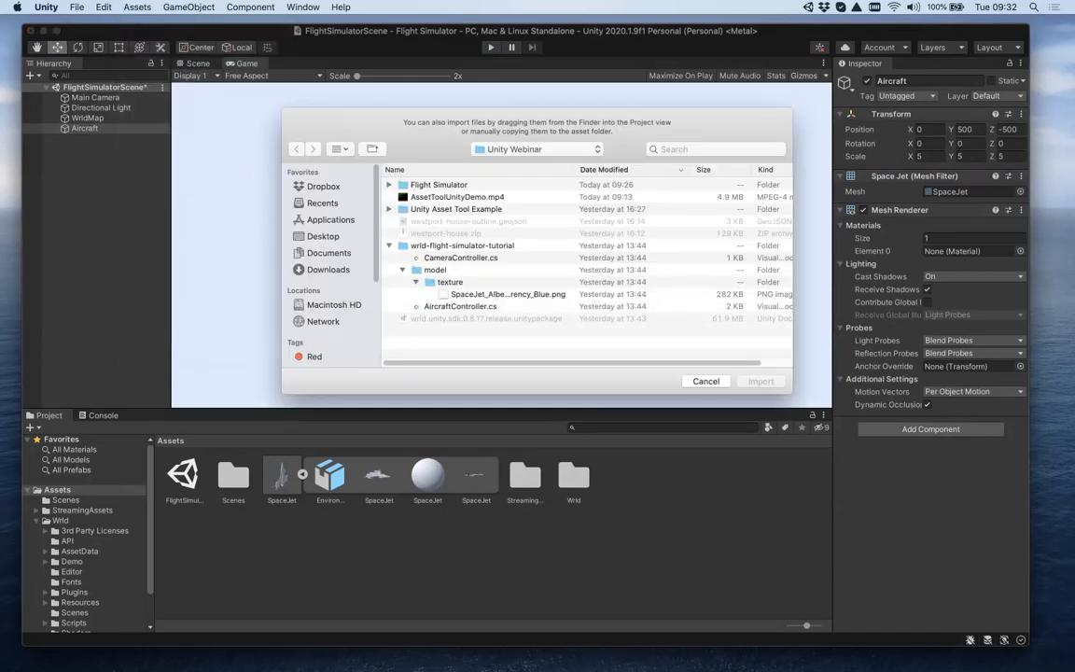
{"action": "left_click", "coordinate": [505, 295]}
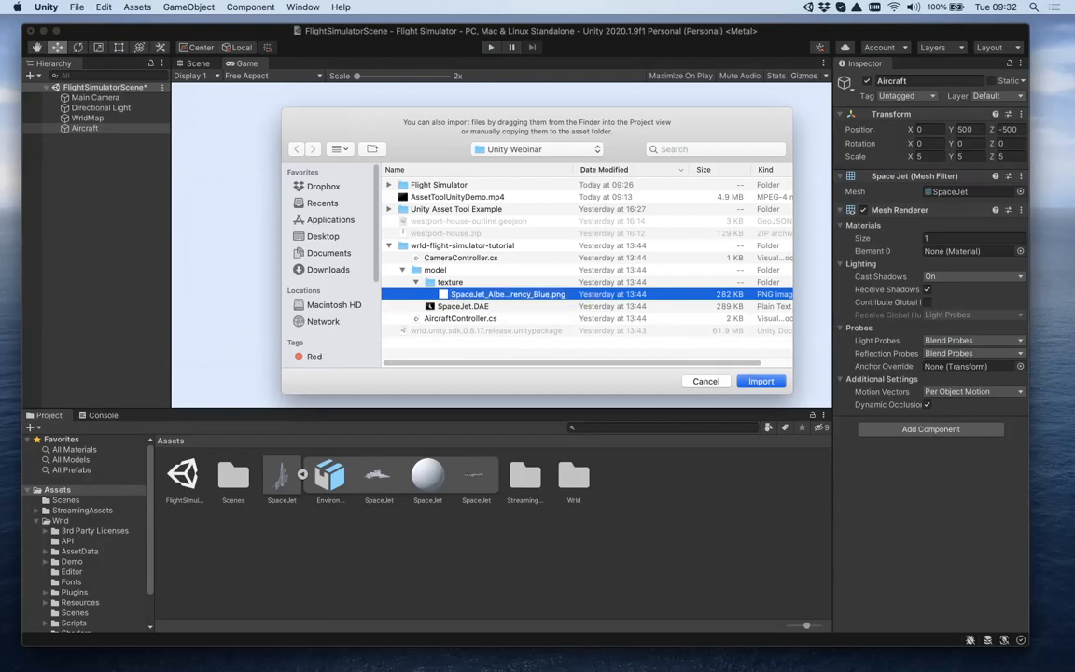
{"action": "left_click", "coordinate": [761, 380]}
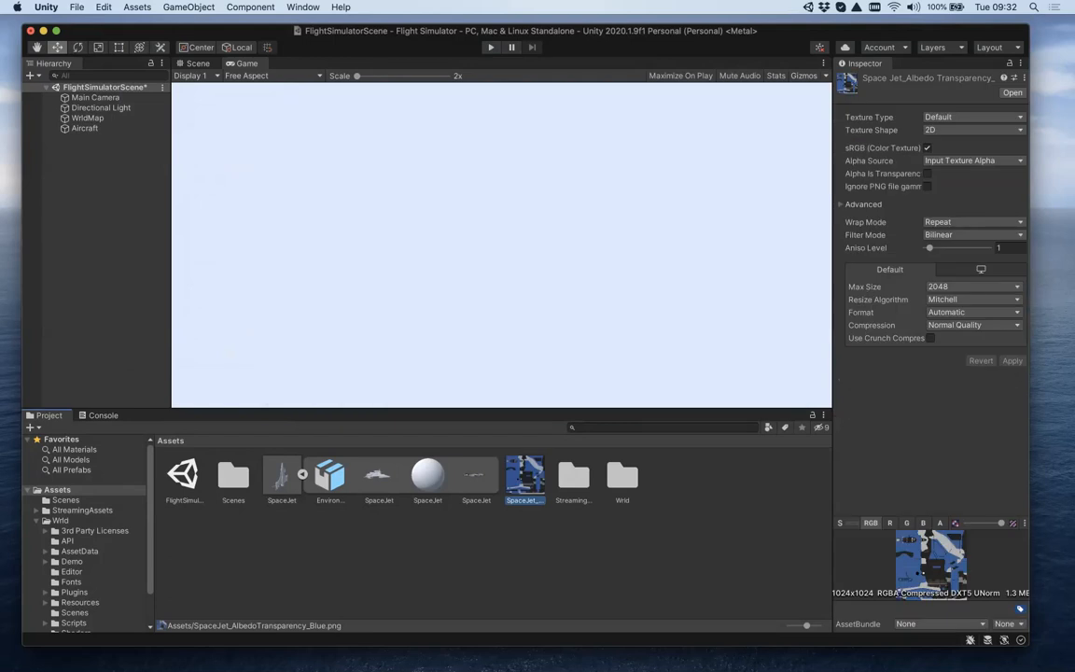
{"action": "left_click", "coordinate": [136, 7]}
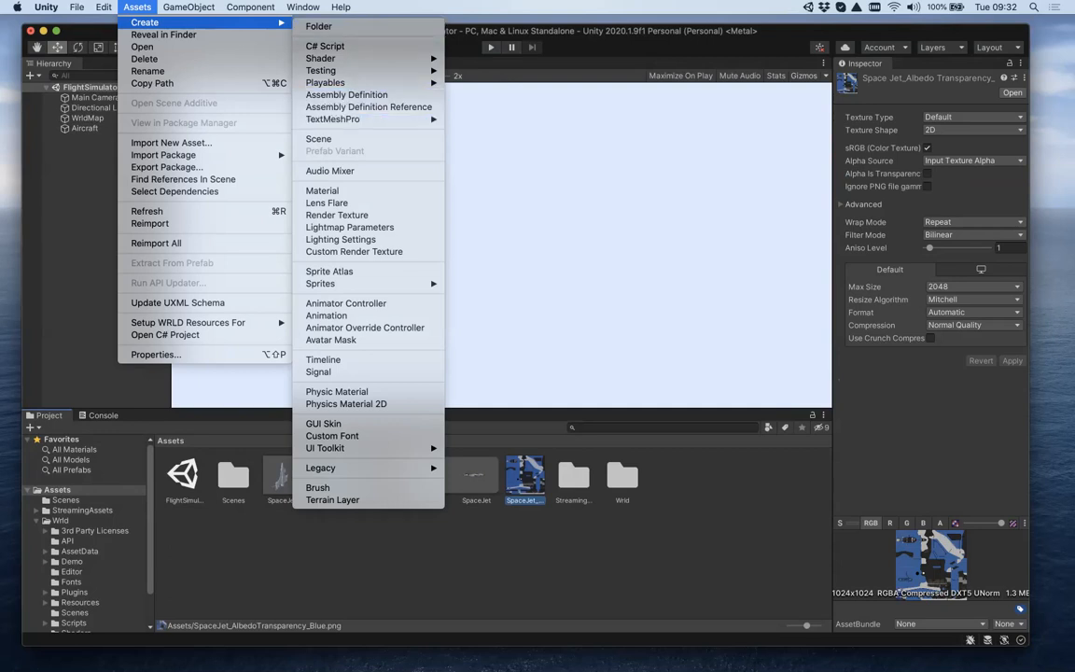
Create SpacejetMaterial and set its albedo to the blue SpaceJet texture
{"action": "left_click", "coordinate": [321, 190]}
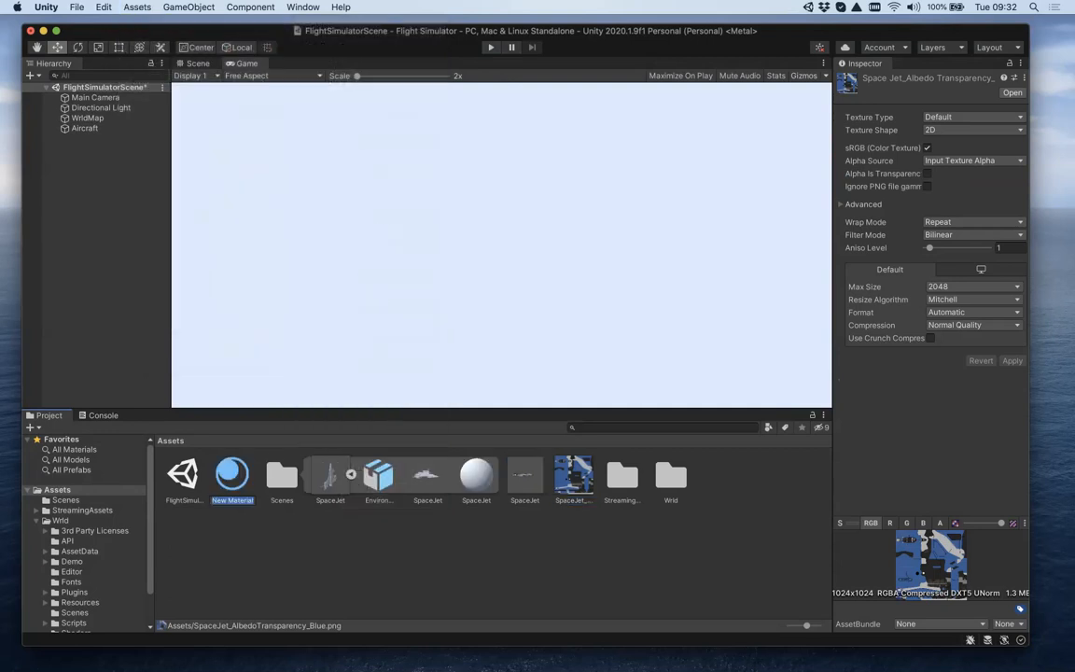
{"action": "left_click", "coordinate": [231, 474]}
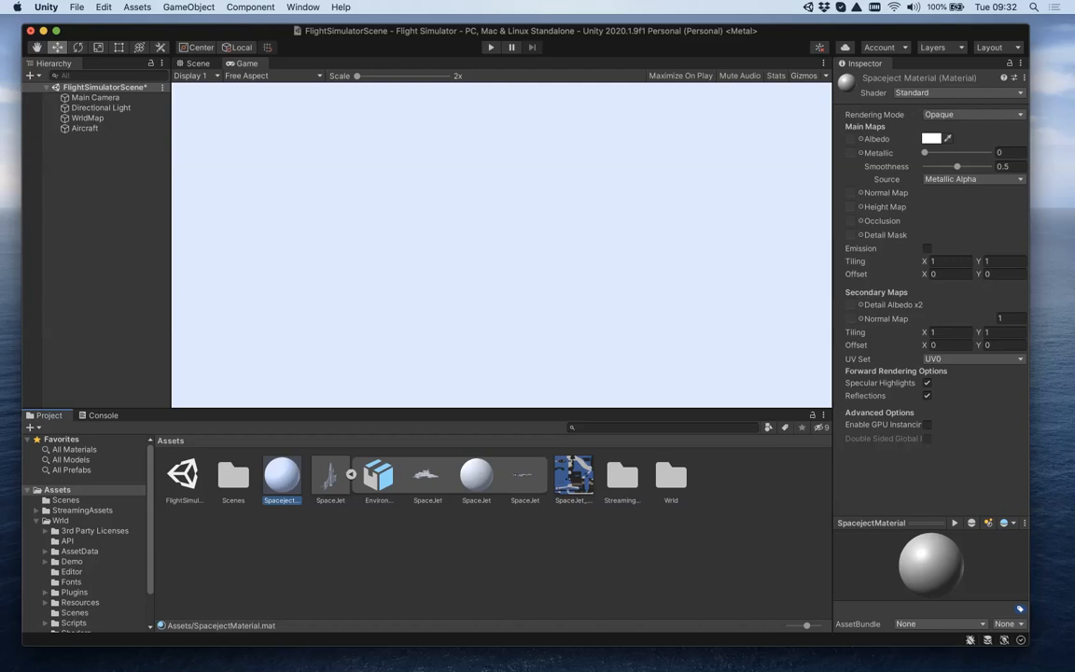
{"action": "left_click", "coordinate": [929, 139]}
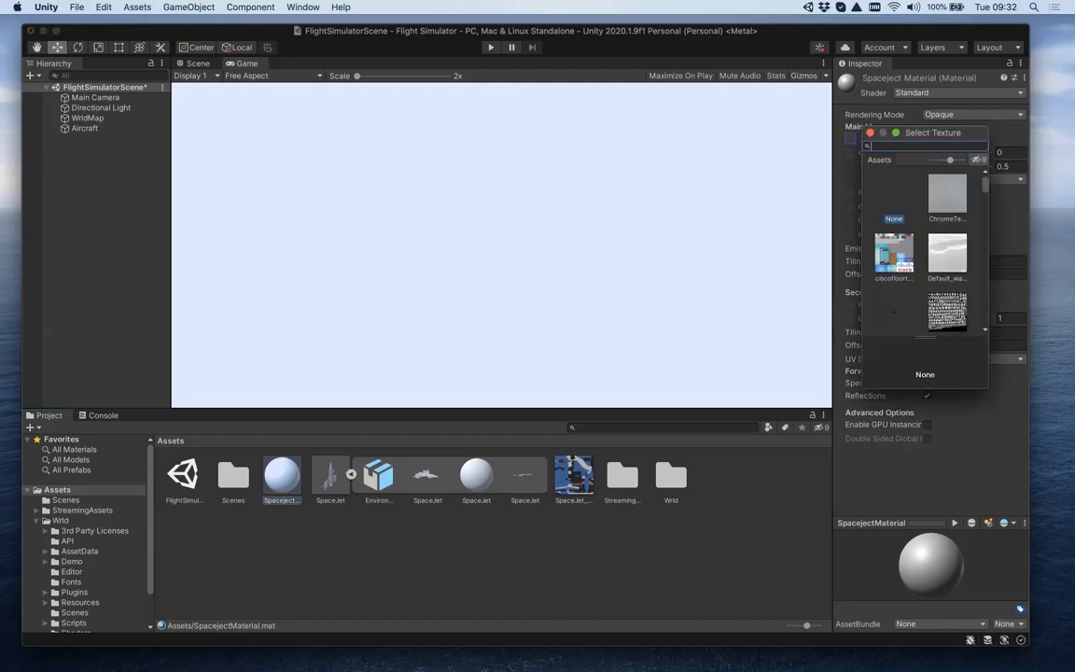
{"action": "type", "text": "space"}
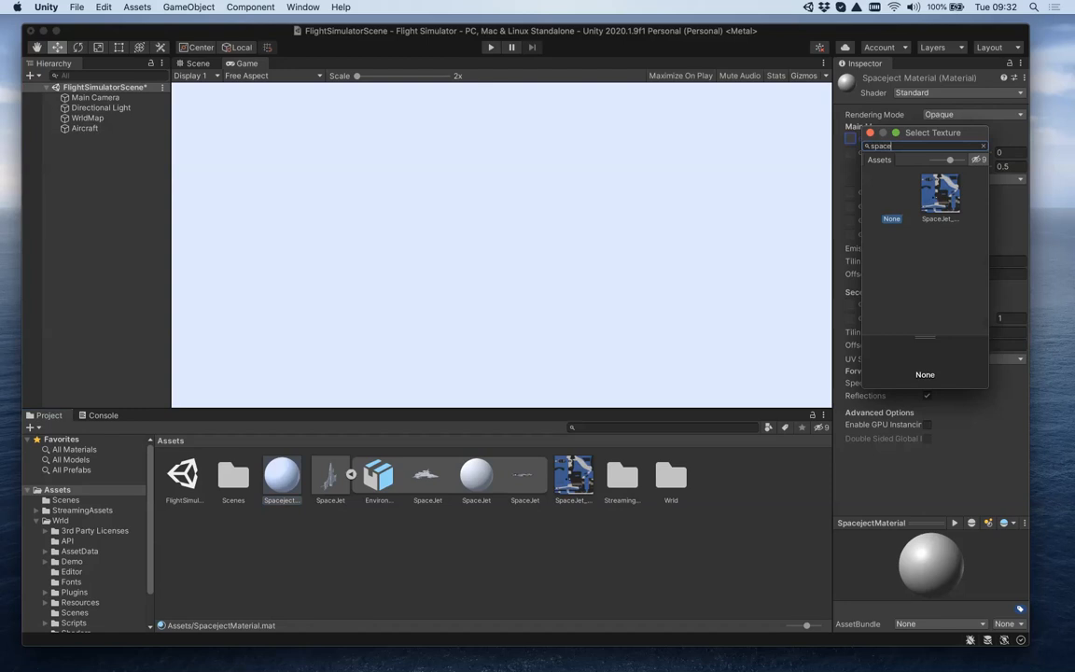
{"action": "left_click", "coordinate": [939, 194]}
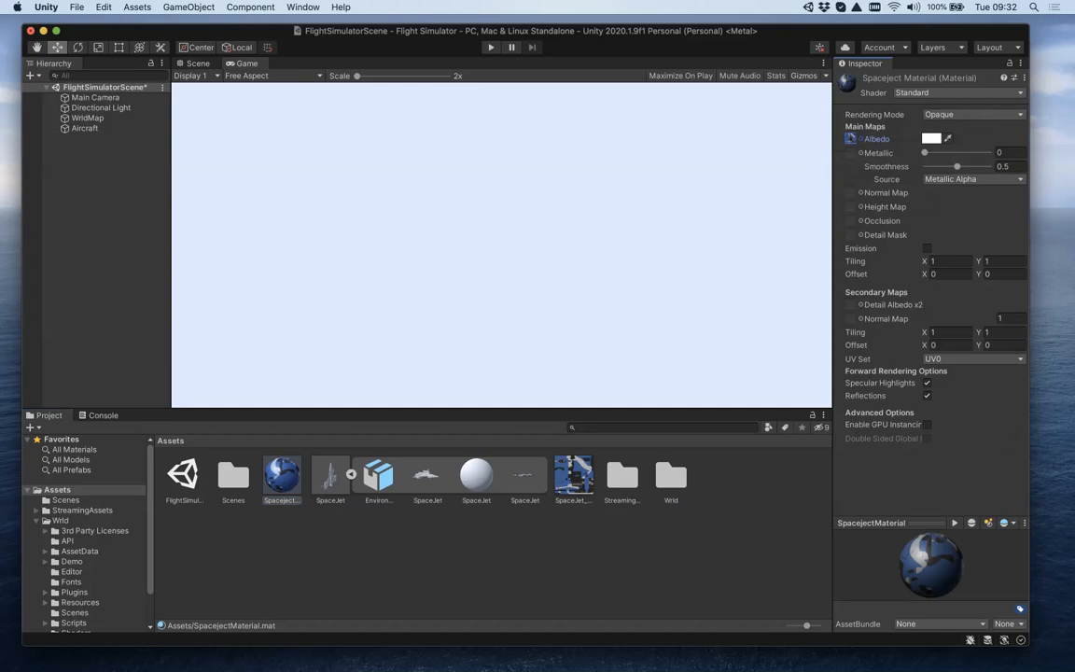
{"action": "left_click", "coordinate": [86, 126]}
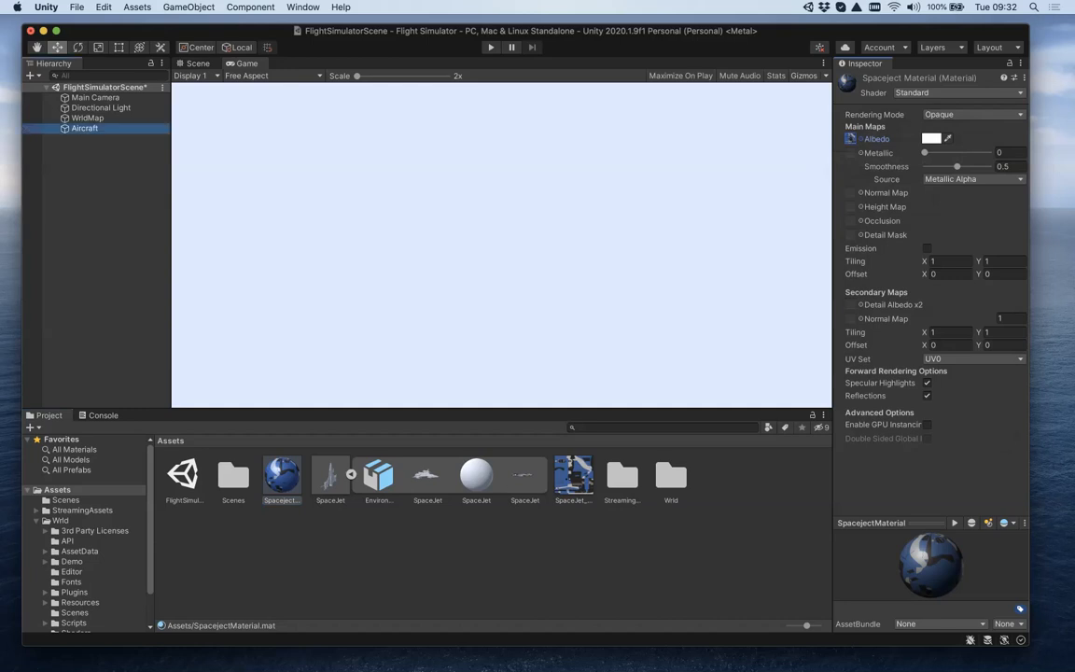
Assign SpacejetMaterial to Element 0 of the Aircraft's Mesh Renderer materials
{"action": "left_click", "coordinate": [86, 127]}
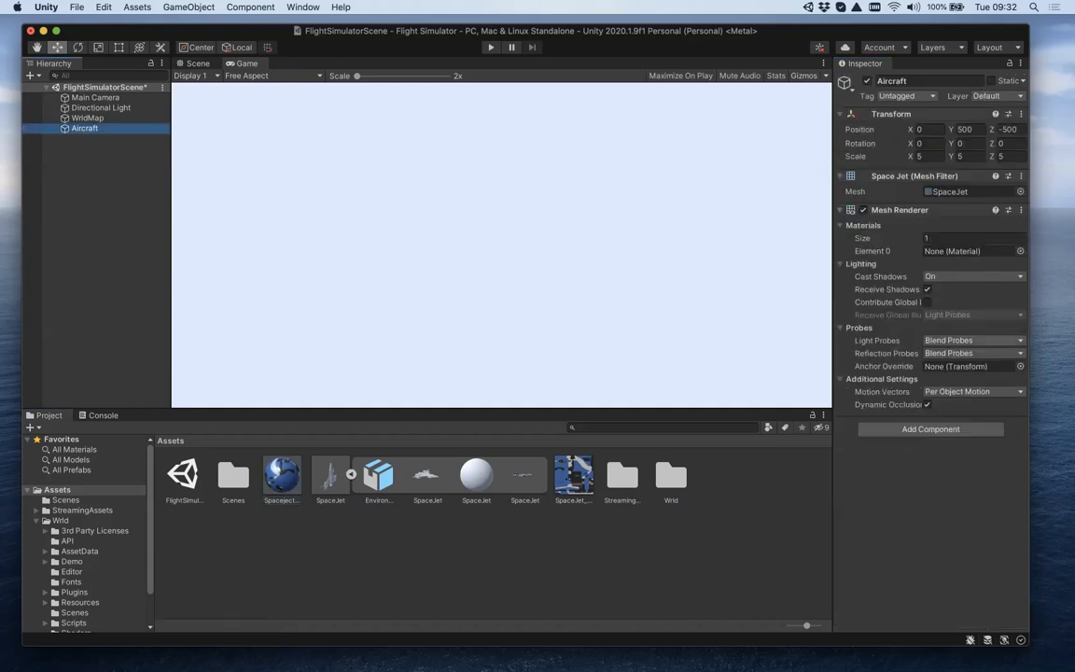
{"action": "mouse_move", "coordinate": [875, 339]}
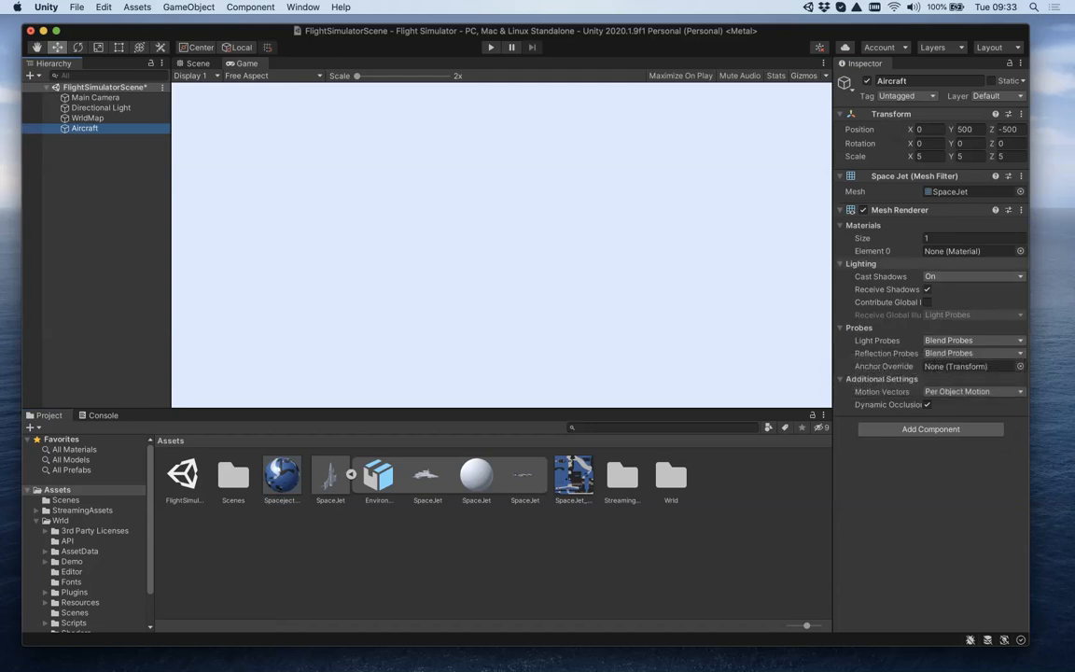
{"action": "left_click", "coordinate": [1017, 250]}
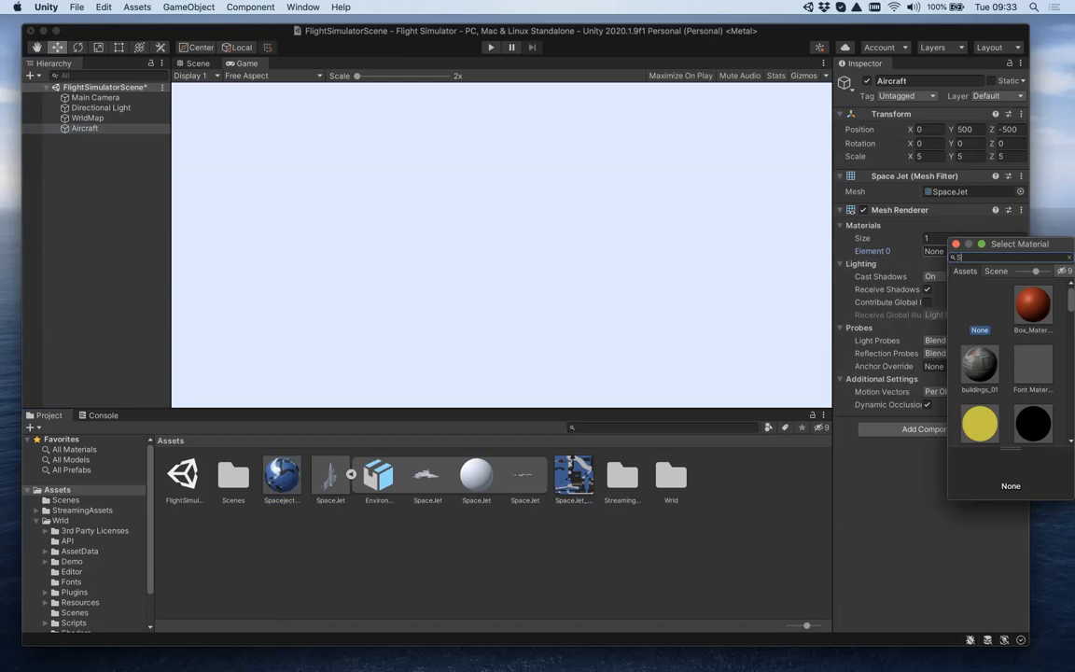
{"action": "type", "text": "Space"}
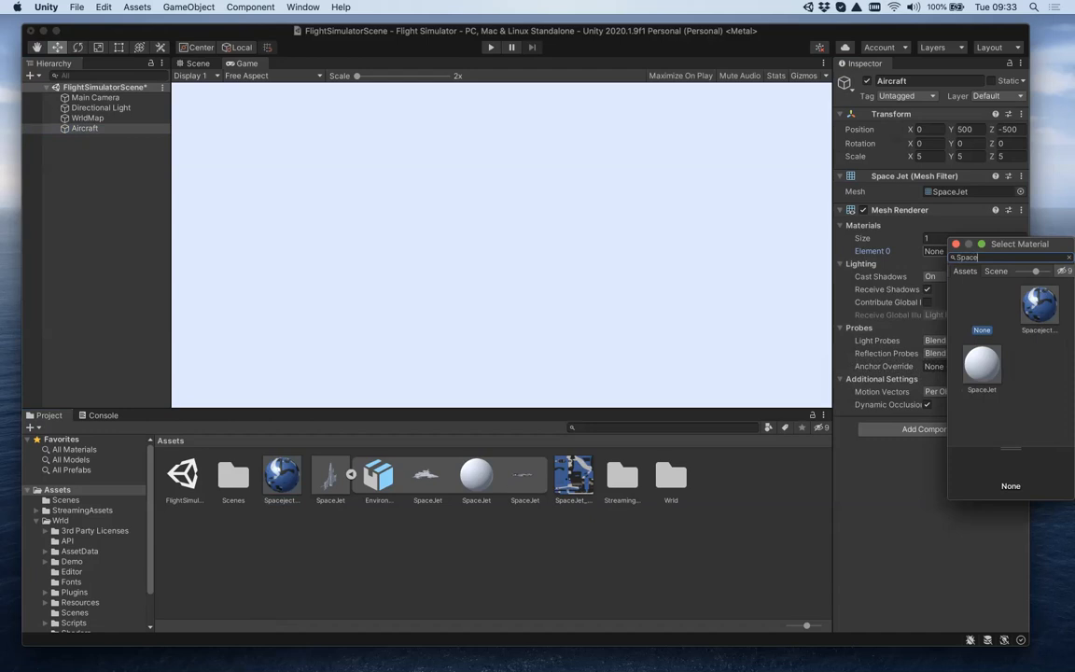
{"action": "left_click", "coordinate": [1037, 308]}
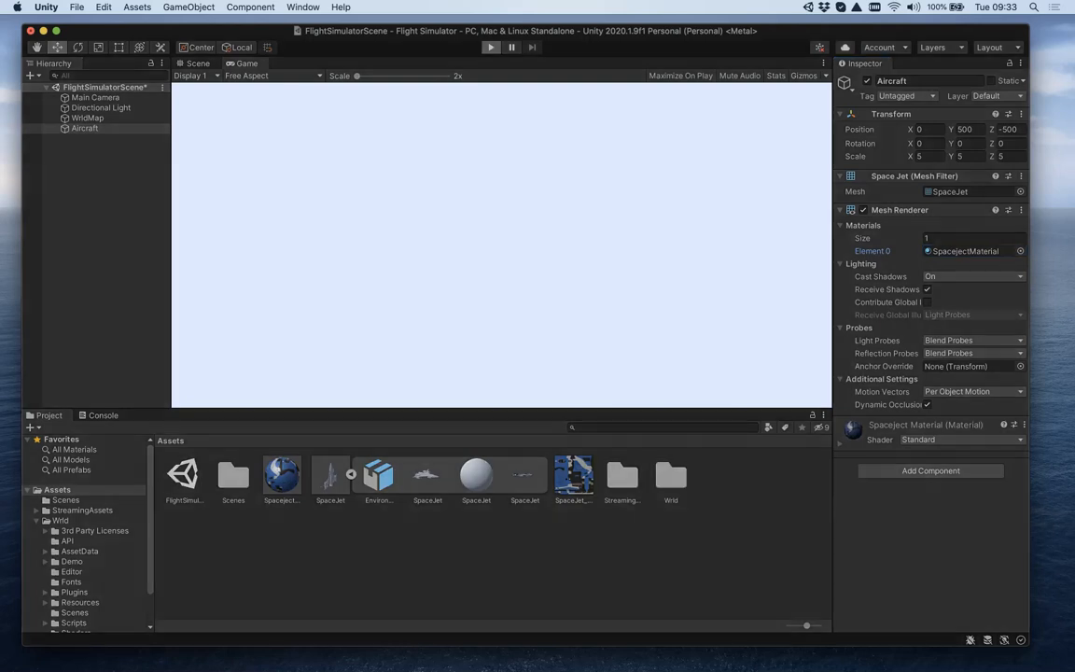
{"action": "left_click", "coordinate": [489, 49]}
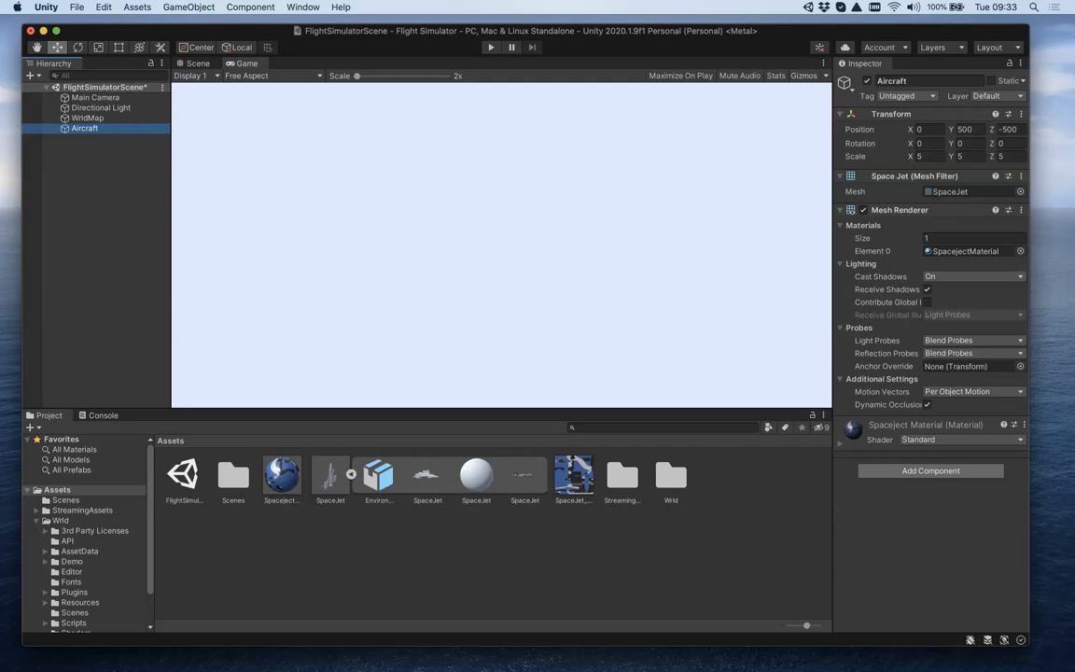
Add a Rigidbody physics component to the Aircraft
{"action": "left_click", "coordinate": [930, 471]}
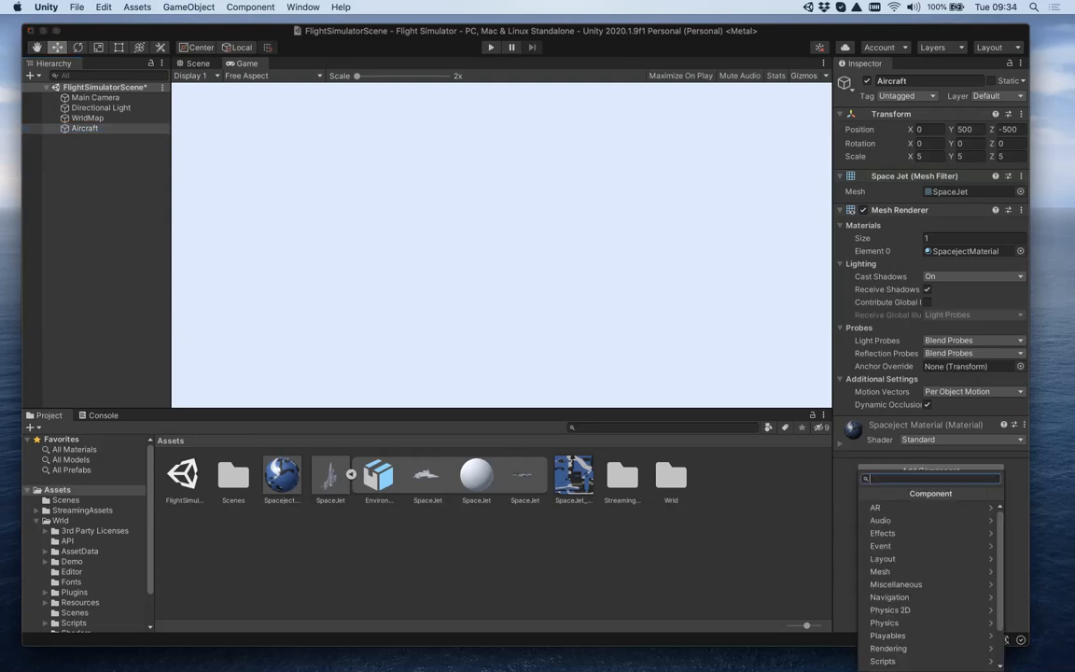
{"action": "left_click", "coordinate": [888, 623]}
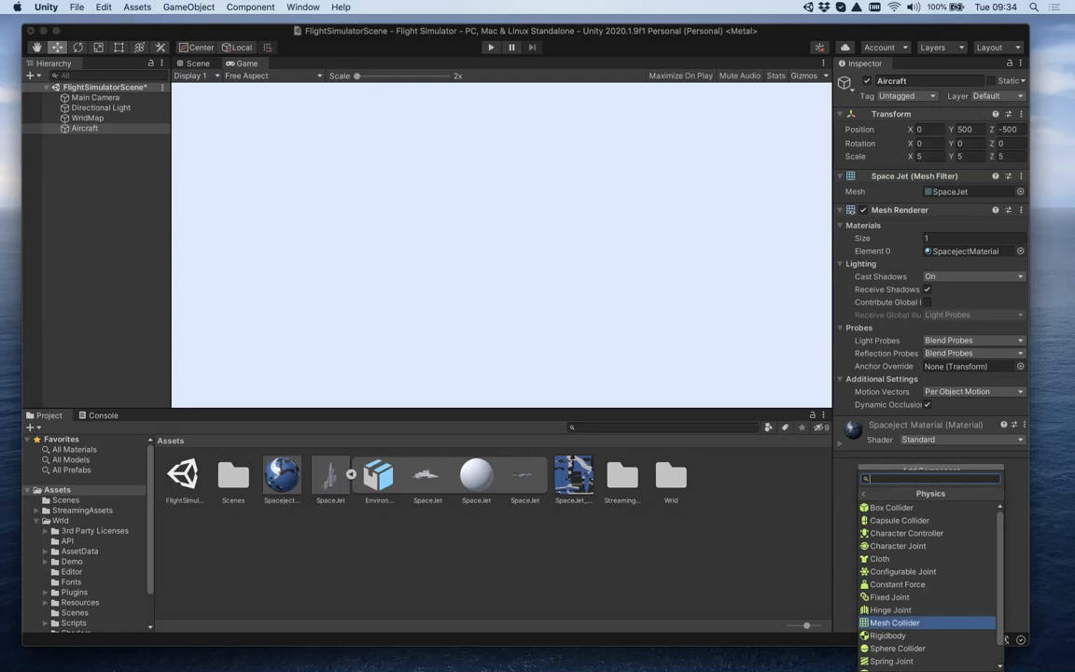
{"action": "left_click", "coordinate": [883, 634]}
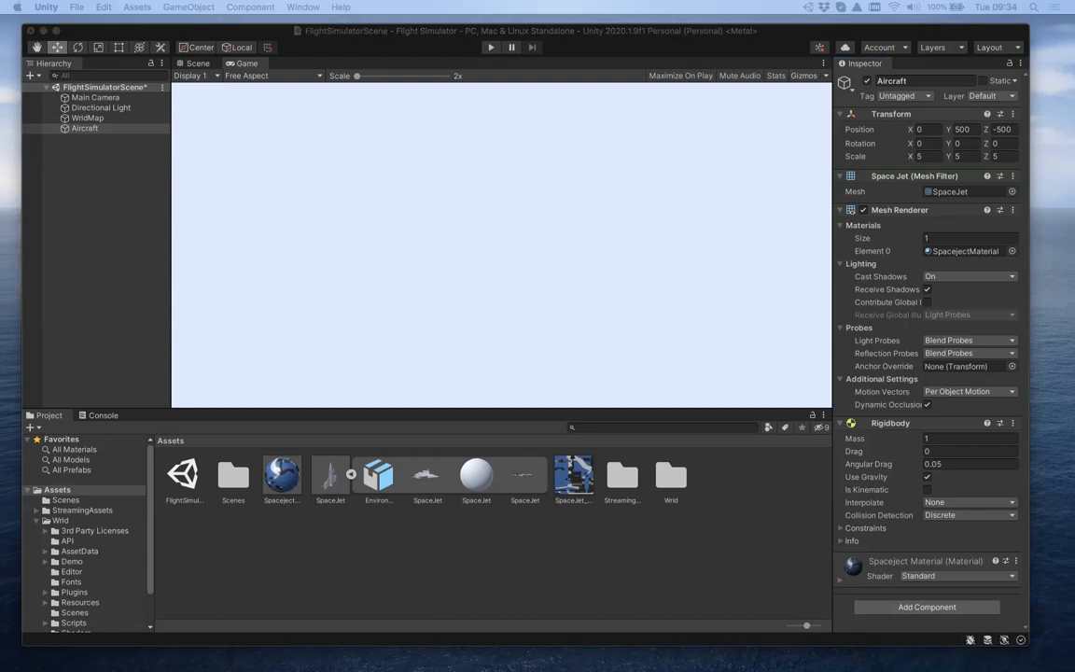
{"action": "left_click", "coordinate": [138, 8]}
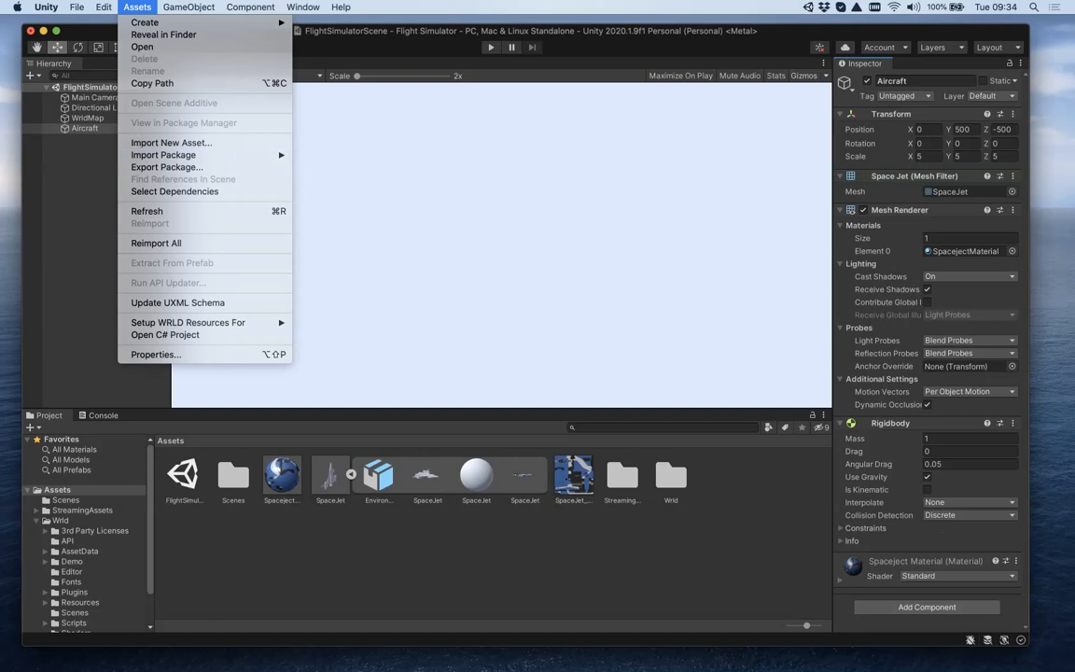
Import AircraftController.cs into Assets and attach it to the Aircraft object
{"action": "left_click", "coordinate": [172, 142]}
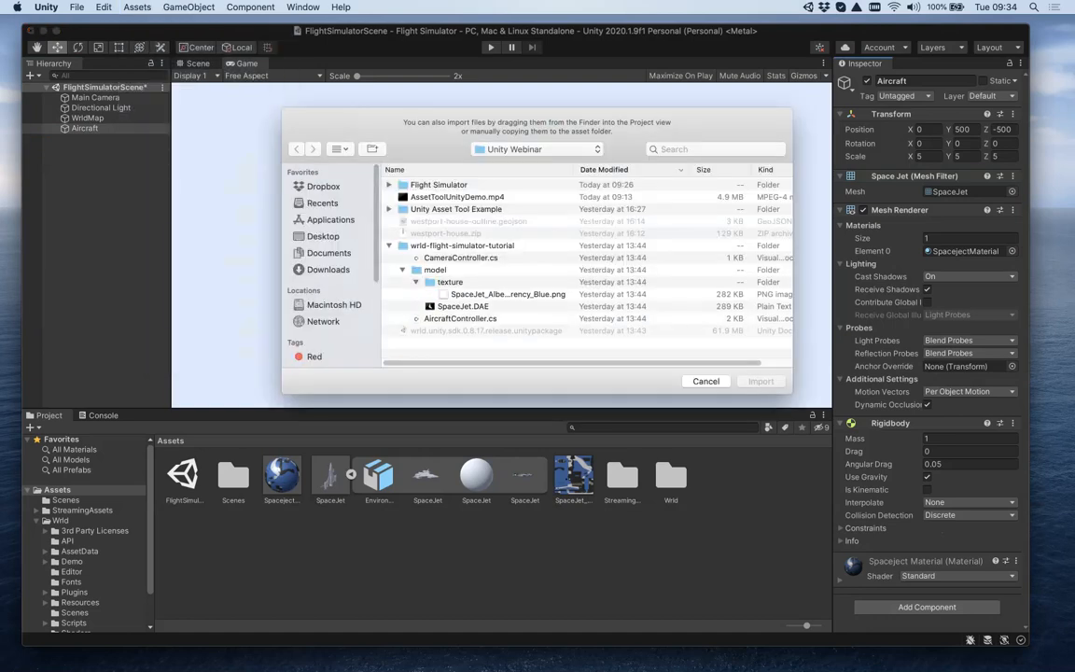
{"action": "left_click", "coordinate": [459, 317]}
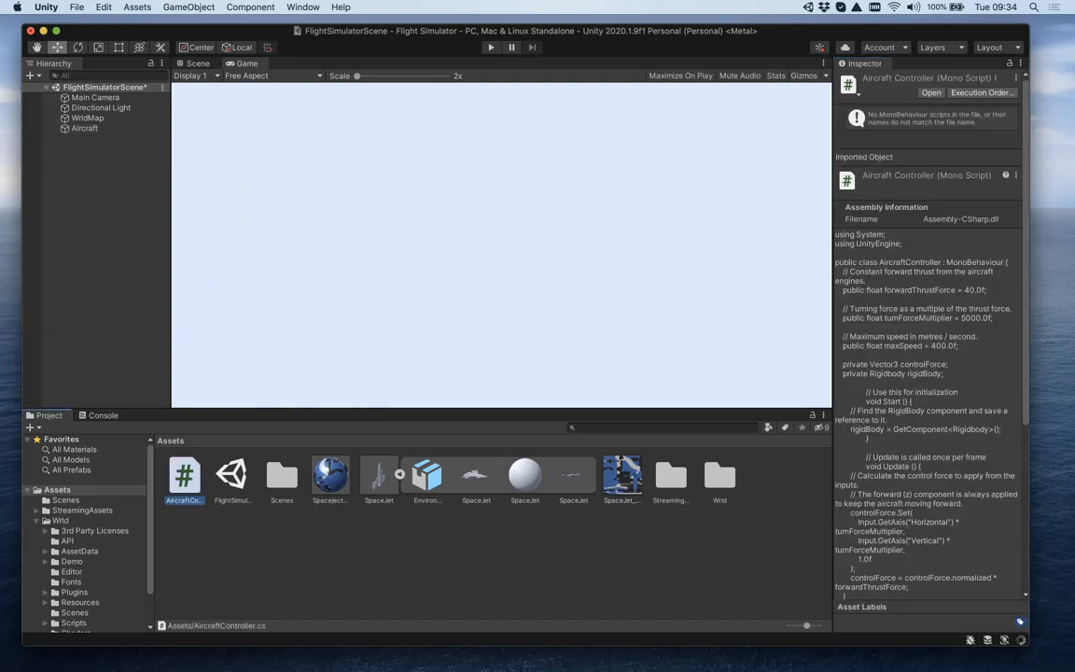
{"action": "left_click", "coordinate": [86, 127]}
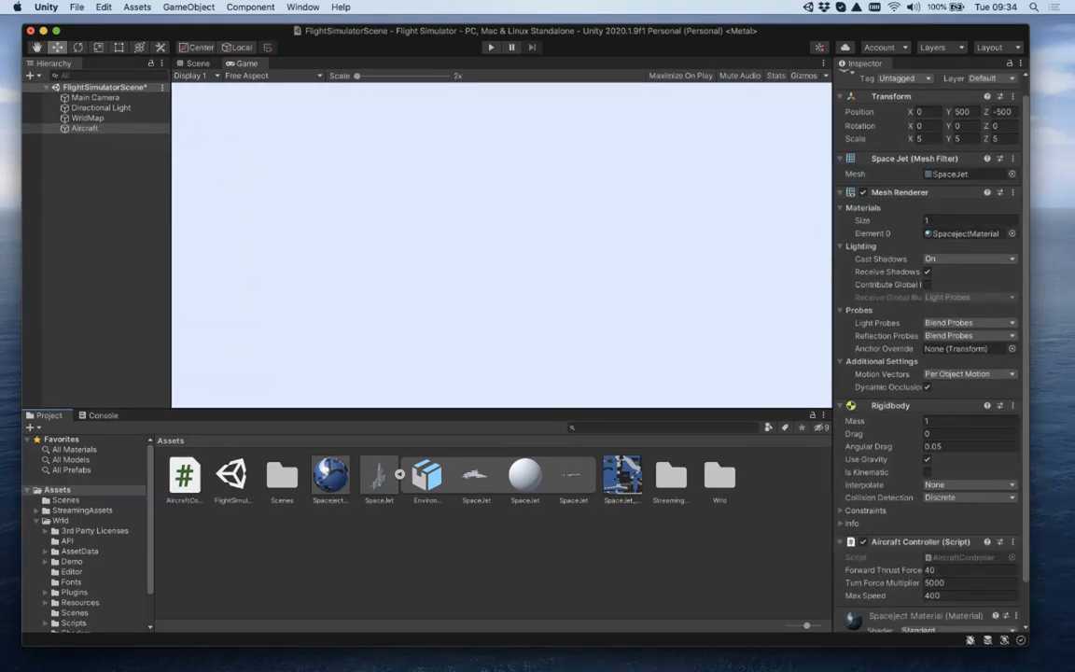
{"action": "scroll", "scroll_direction": "down", "scroll_amount": 3}
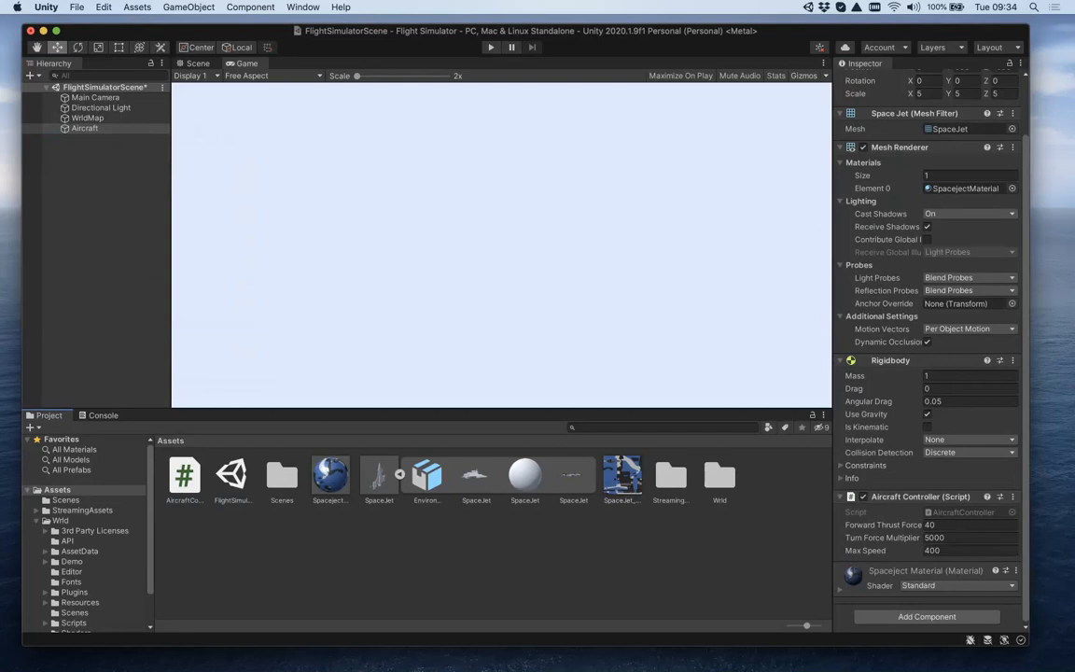
{"action": "mouse_move", "coordinate": [489, 48]}
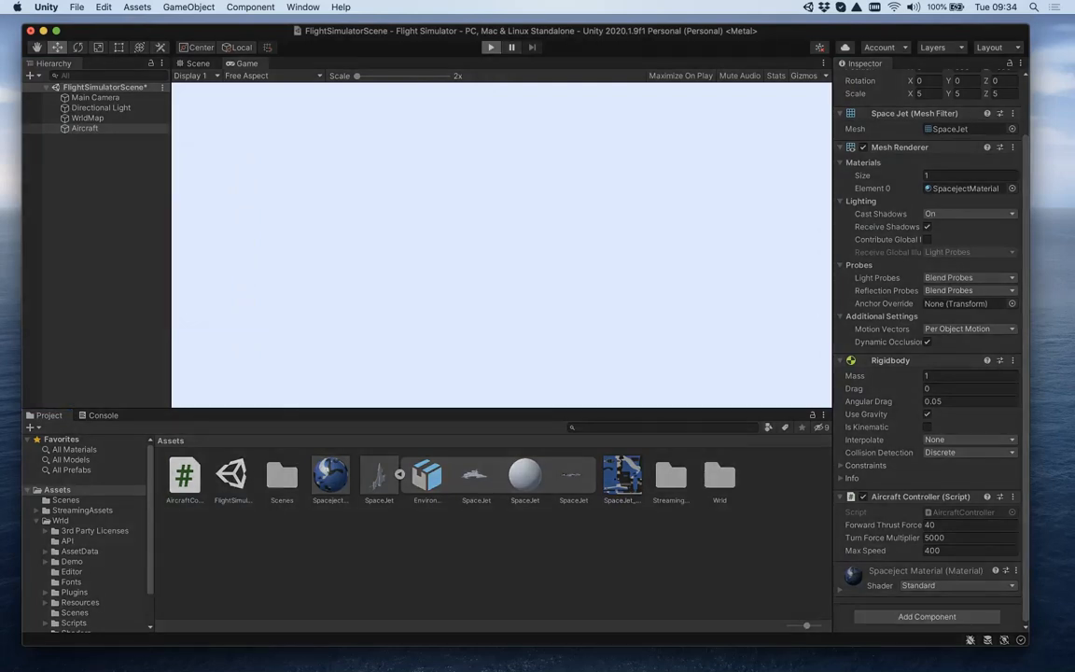
Stop the test run after the console reports a zero look-rotation viewing vector
{"action": "left_click", "coordinate": [487, 49]}
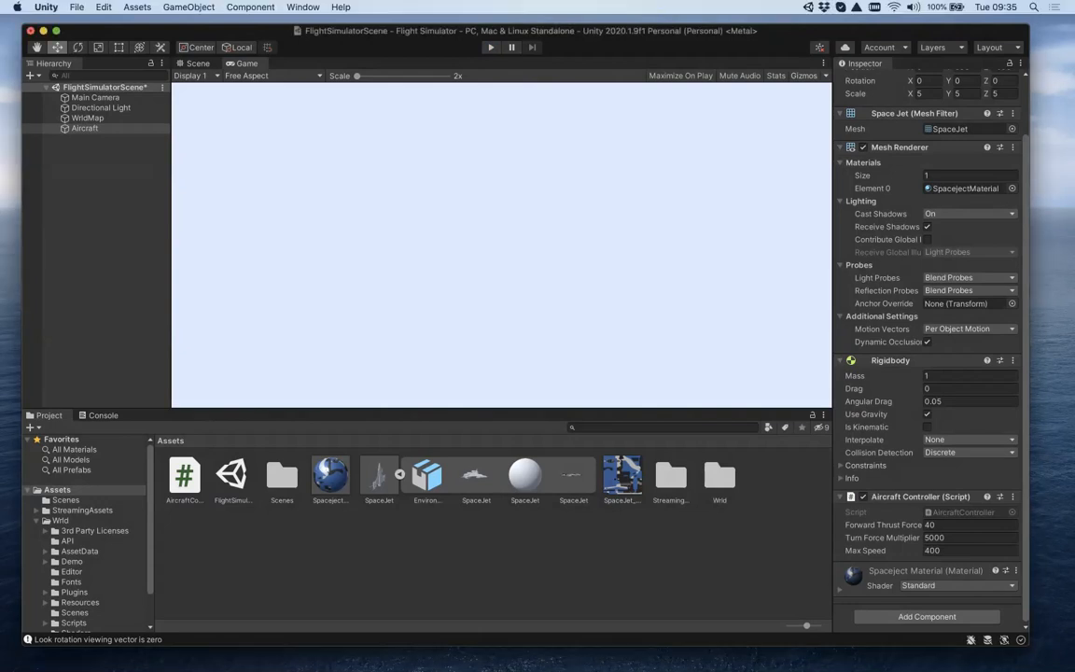
Import CameraController.cs into Assets and select the Main Camera to receive it
{"action": "left_click", "coordinate": [135, 7]}
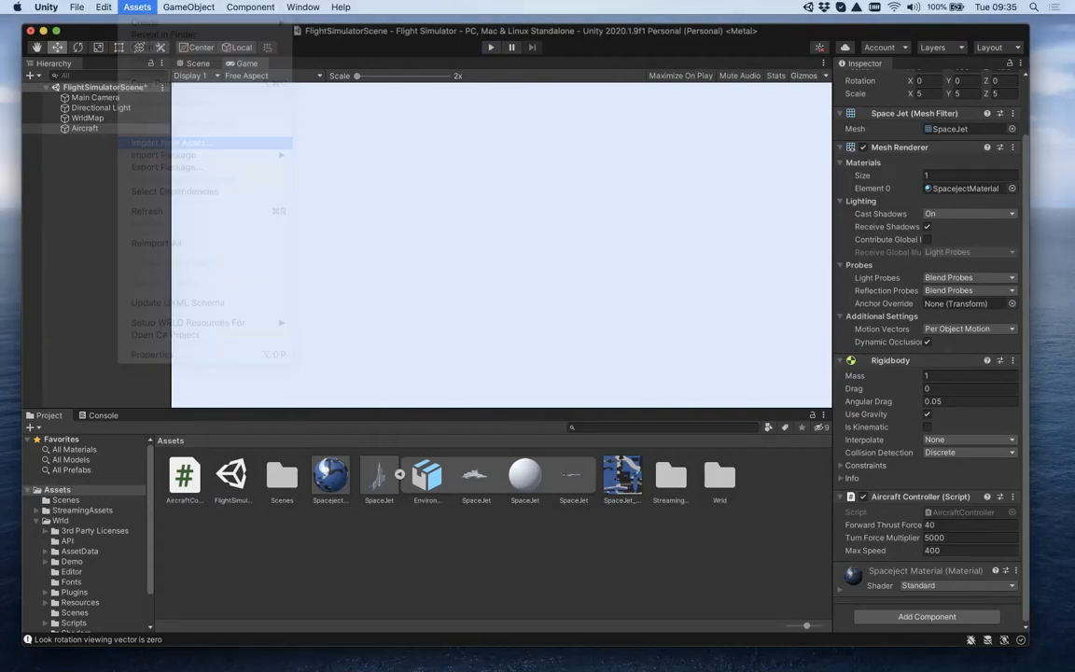
{"action": "left_click", "coordinate": [168, 141]}
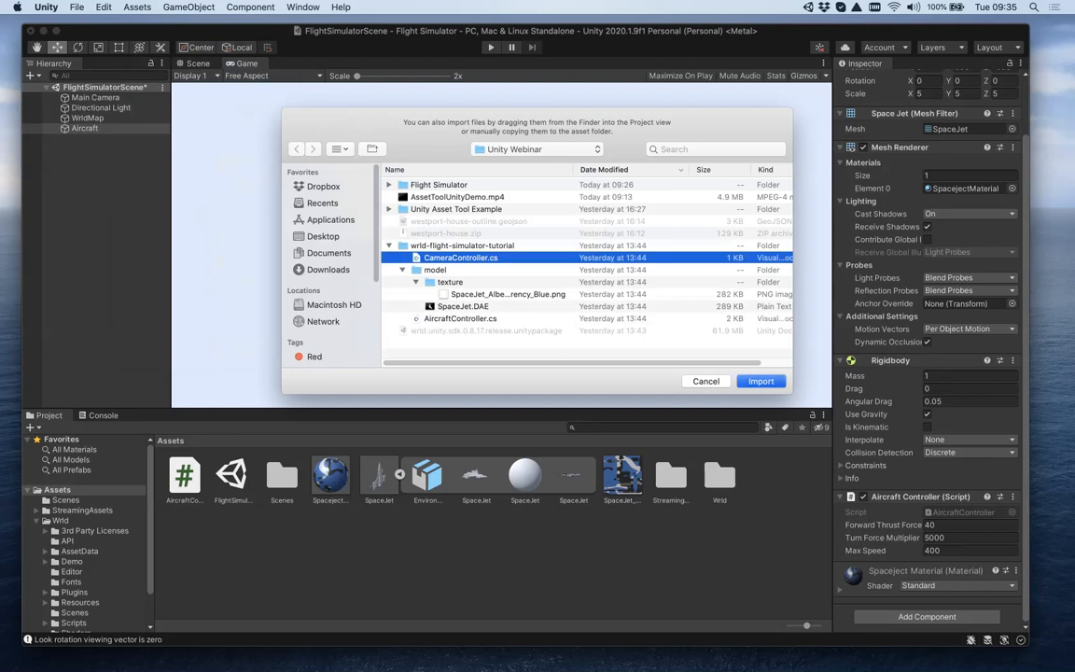
{"action": "left_click", "coordinate": [761, 381]}
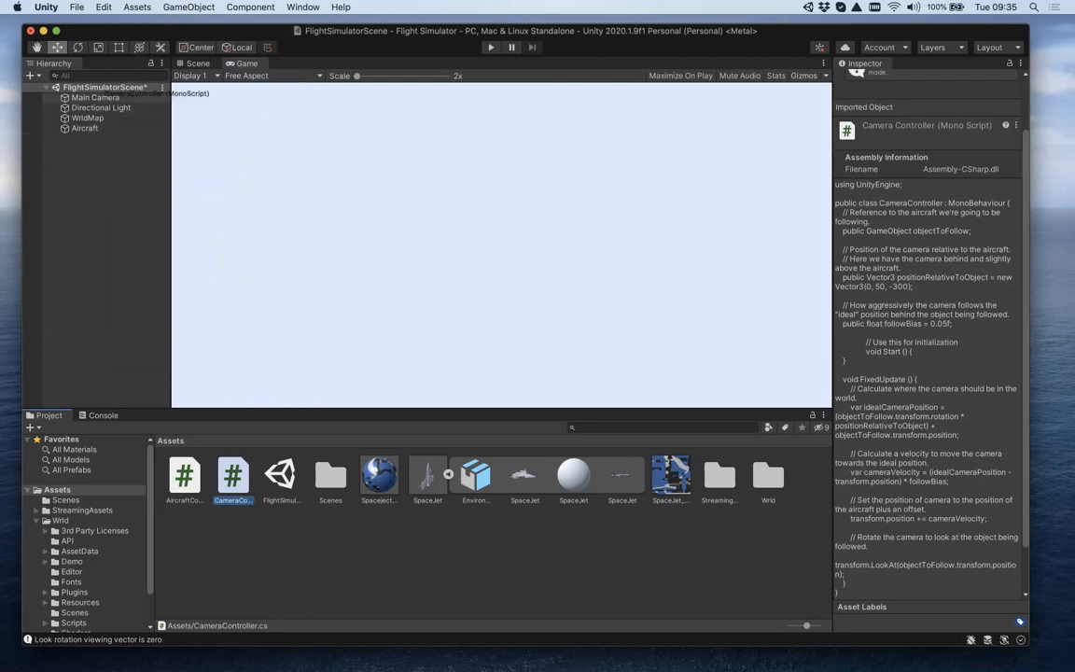
{"action": "left_click", "coordinate": [92, 97]}
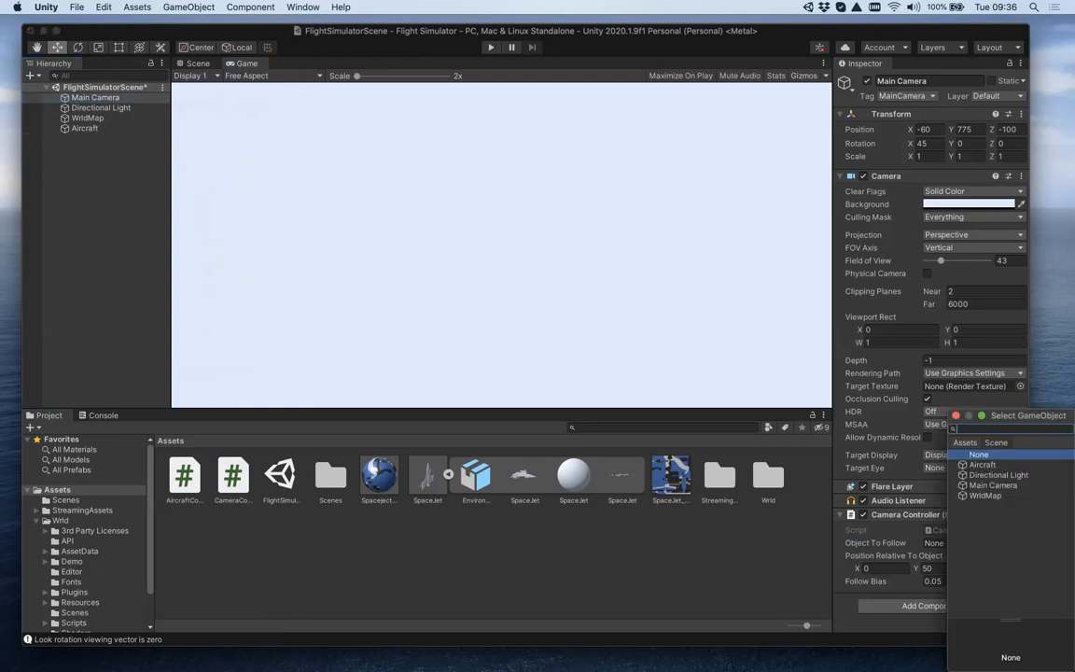
Set the CameraController's Object To Follow to the Aircraft
{"action": "left_click", "coordinate": [983, 462]}
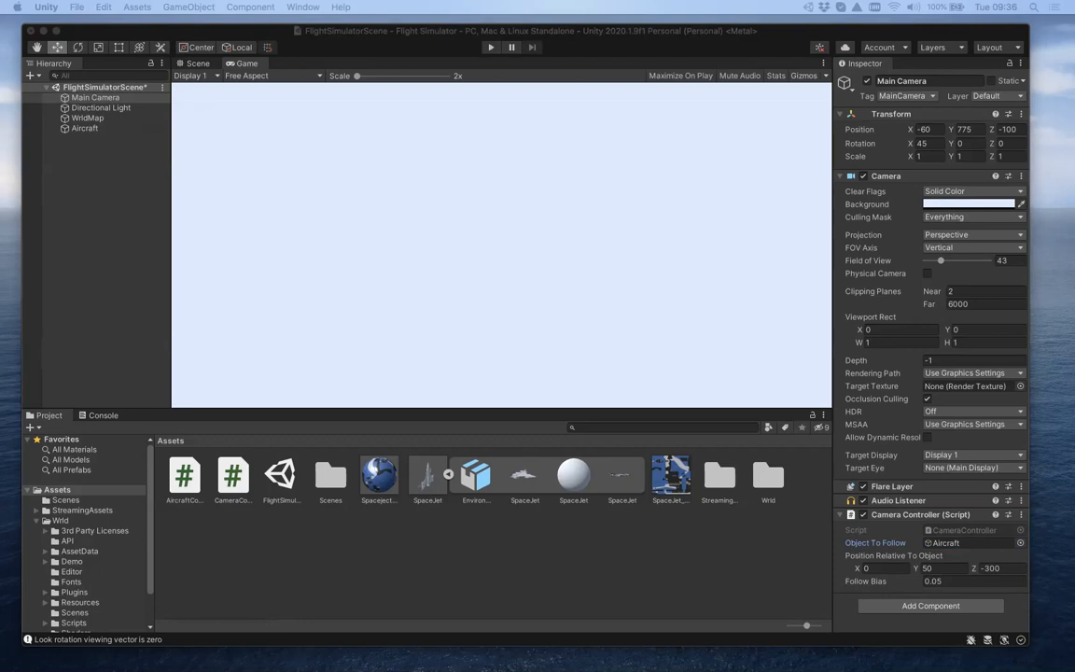
Check WrldMap's settings and run the scene to render the San Francisco map
{"action": "left_click", "coordinate": [86, 117]}
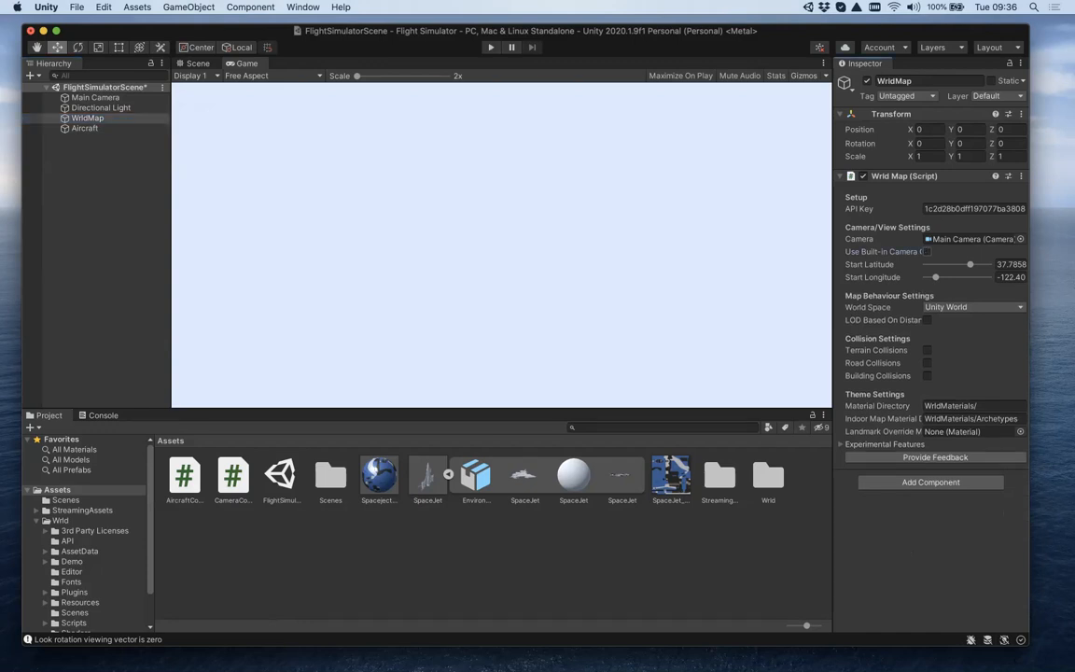
{"action": "mouse_move", "coordinate": [482, 48]}
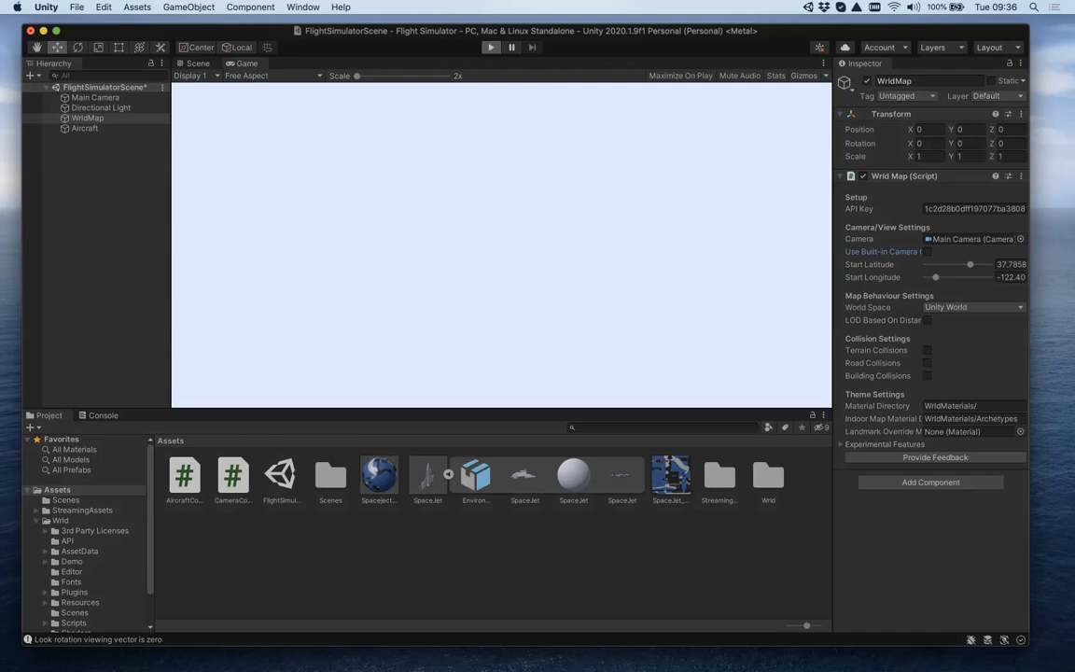
{"action": "left_click", "coordinate": [489, 48]}
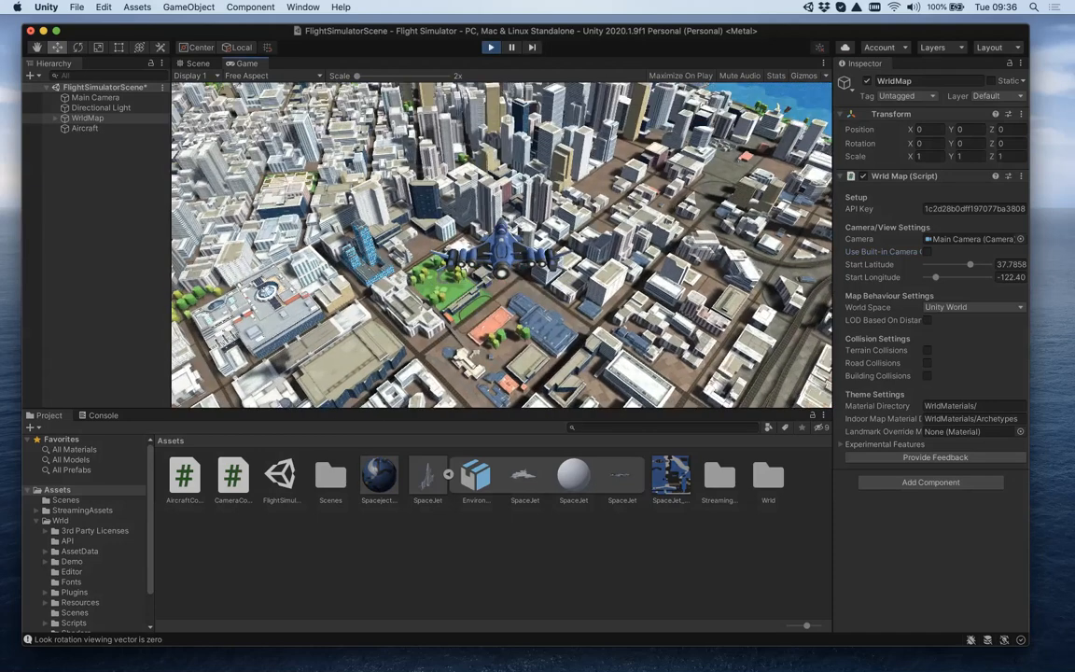